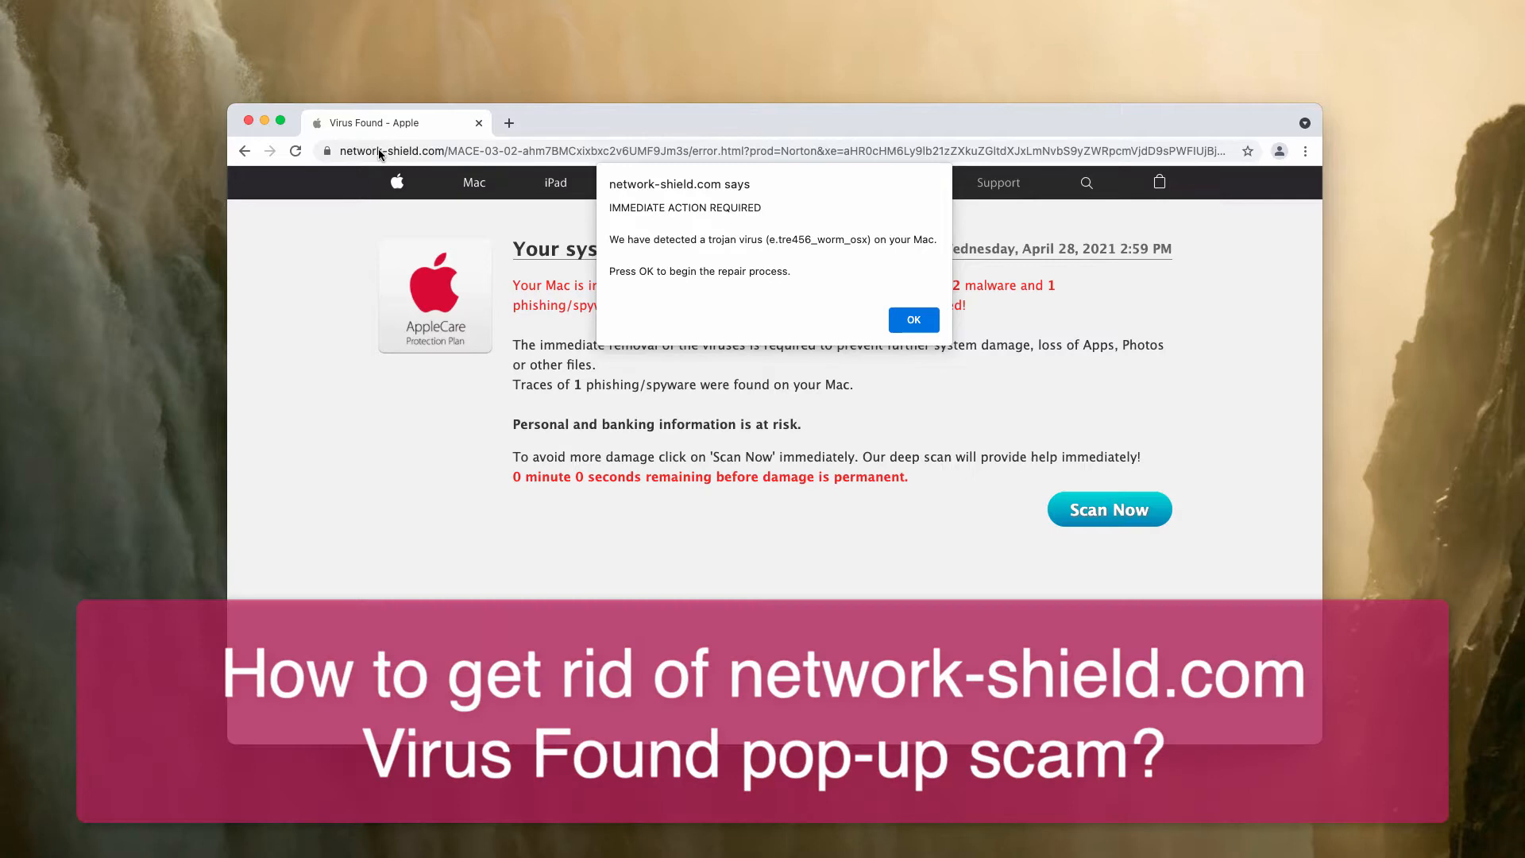
{"action": "mouse_move", "coordinate": [482, 146]}
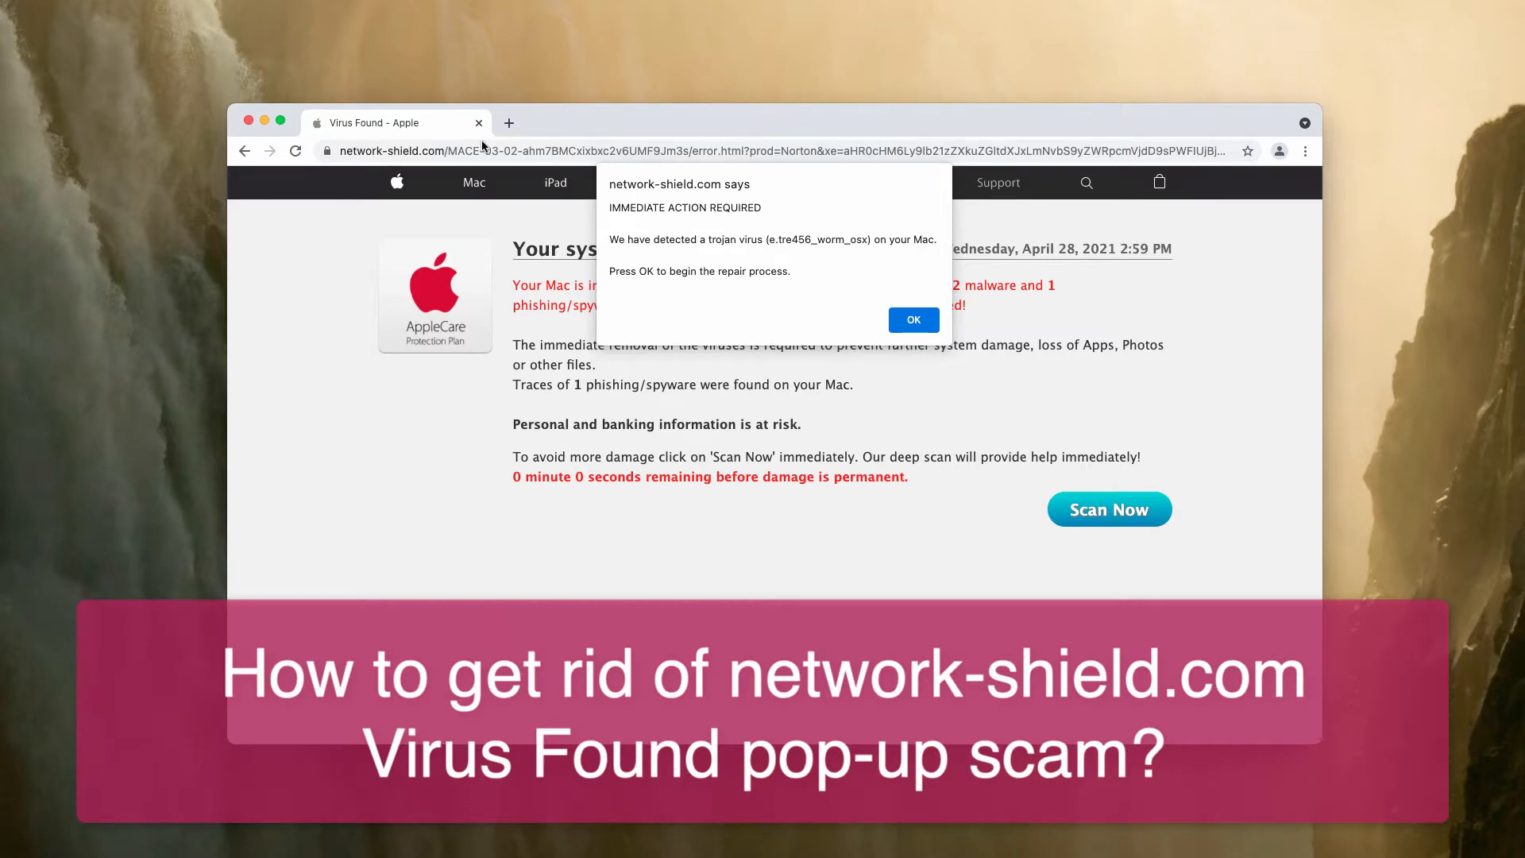
{"action": "mouse_move", "coordinate": [504, 148]}
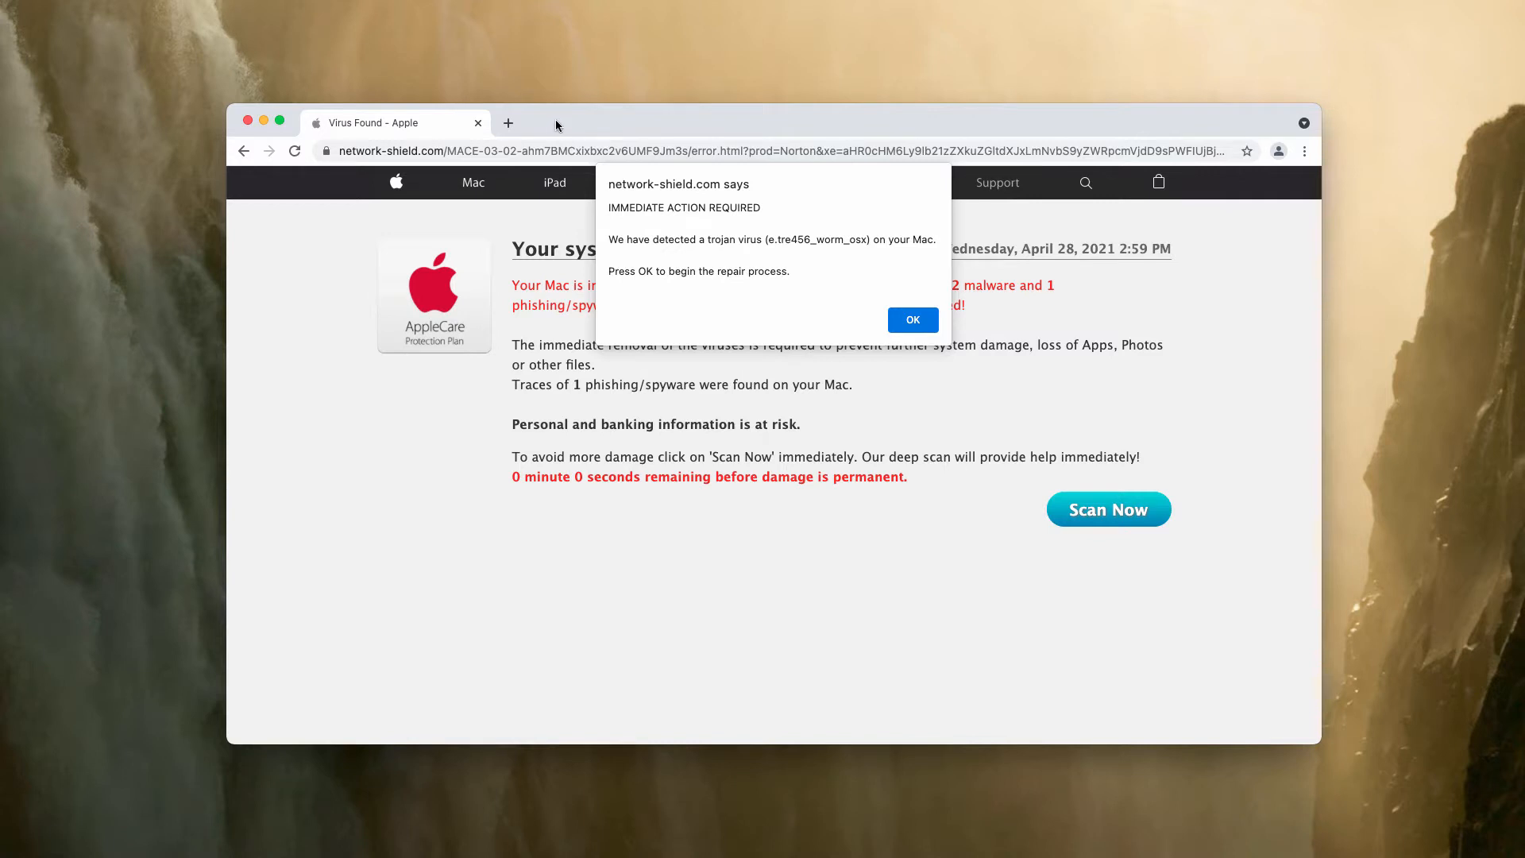
{"action": "mouse_move", "coordinate": [603, 134]}
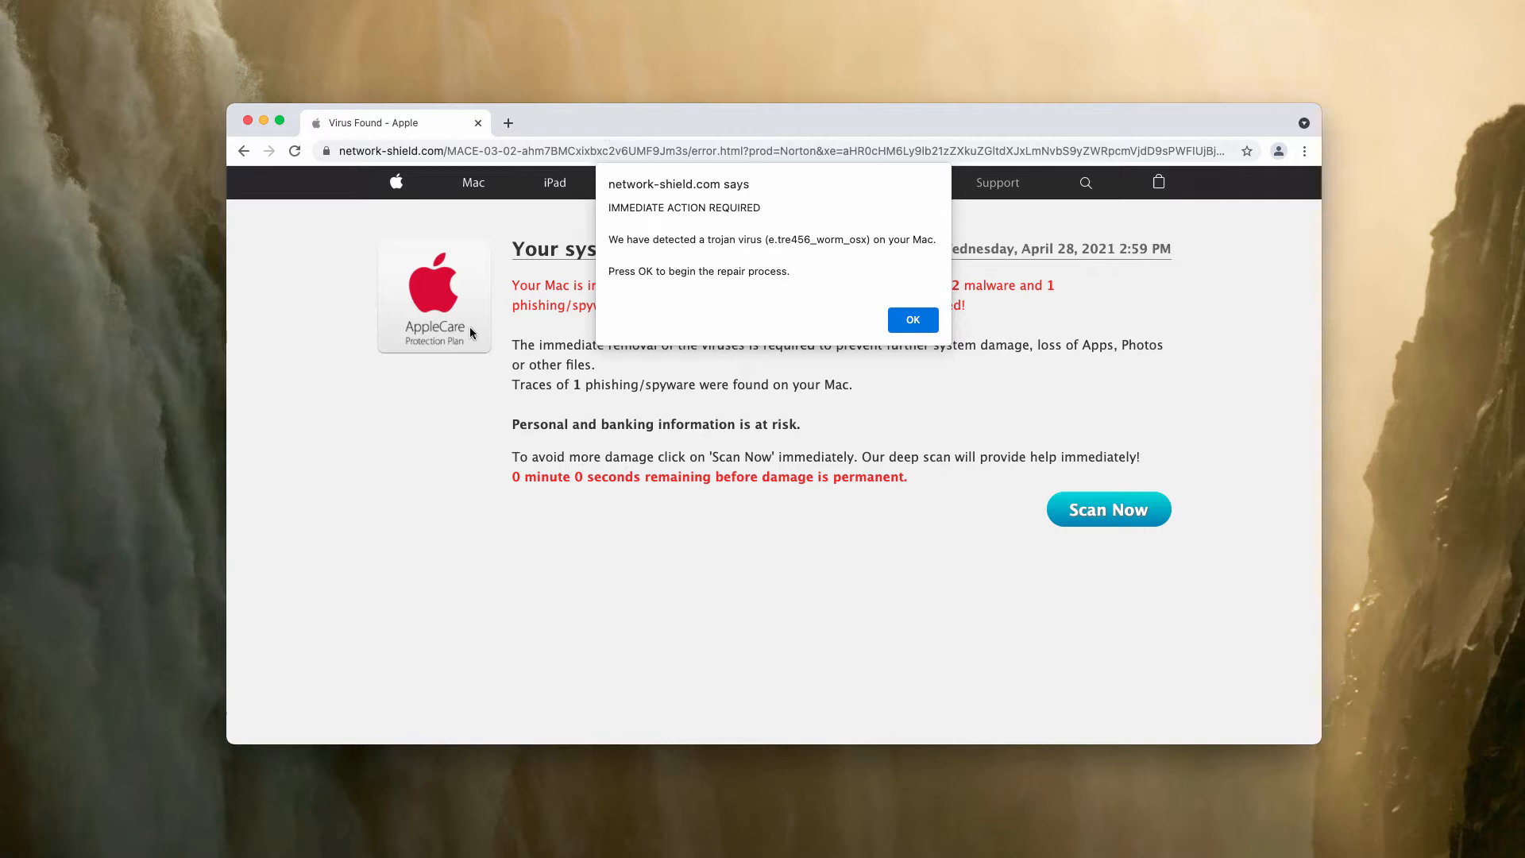
{"action": "mouse_move", "coordinate": [737, 129]}
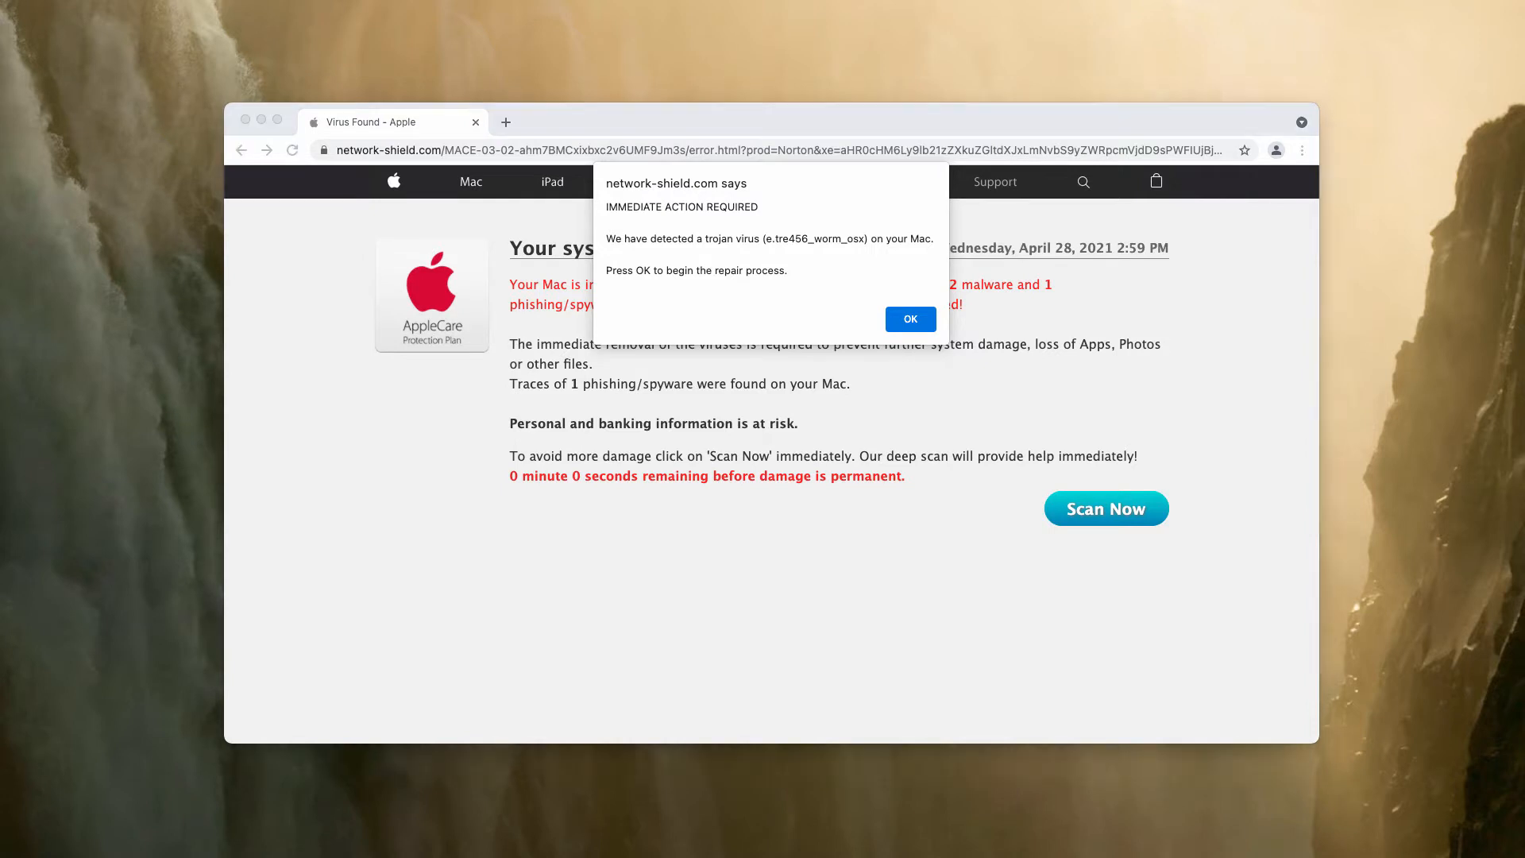
{"action": "mouse_move", "coordinate": [904, 266]}
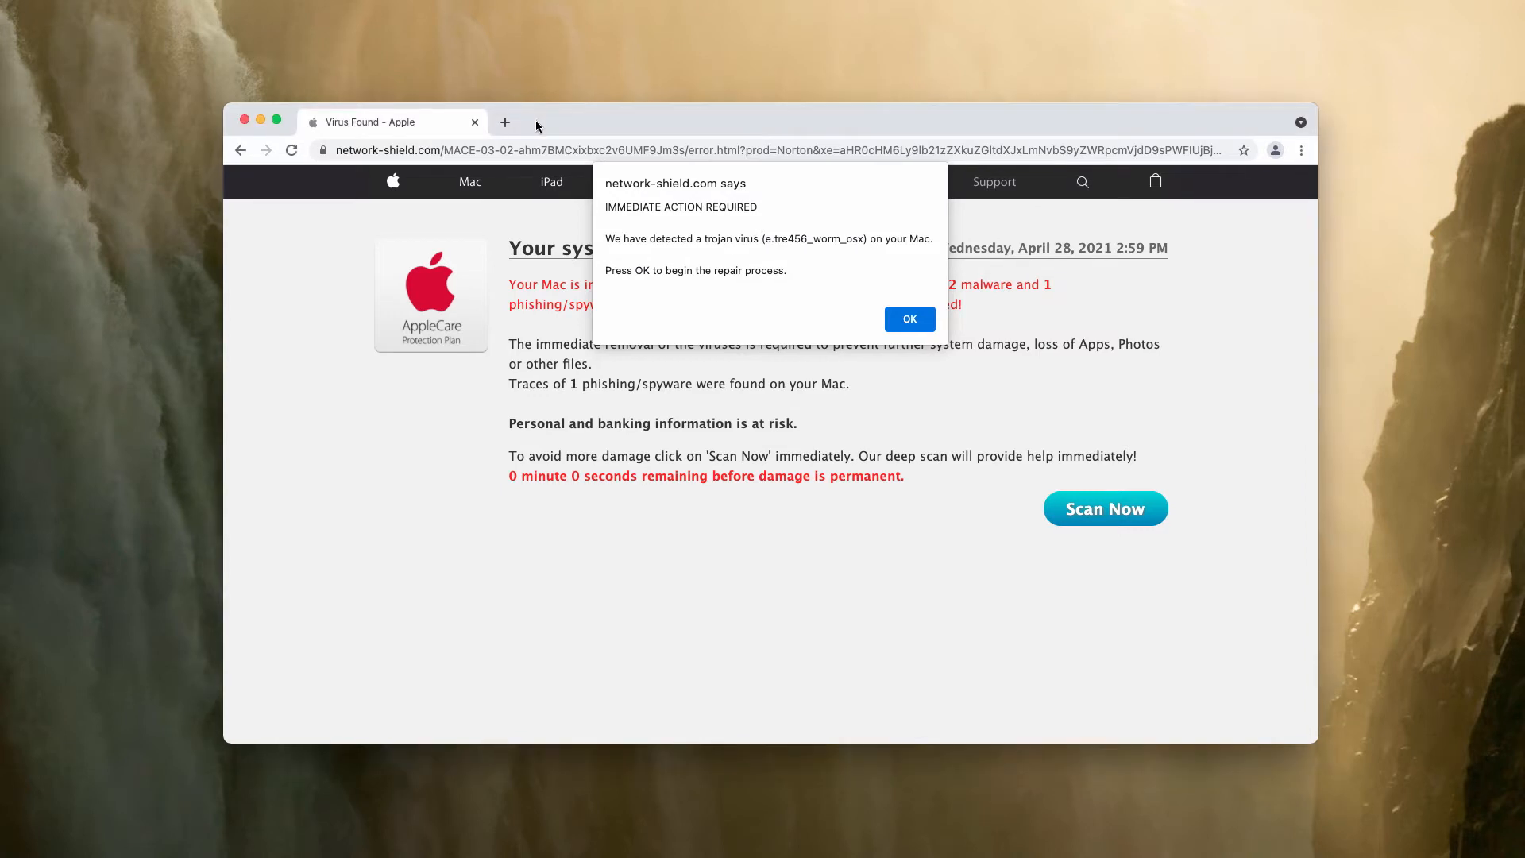
{"action": "mouse_move", "coordinate": [650, 231]}
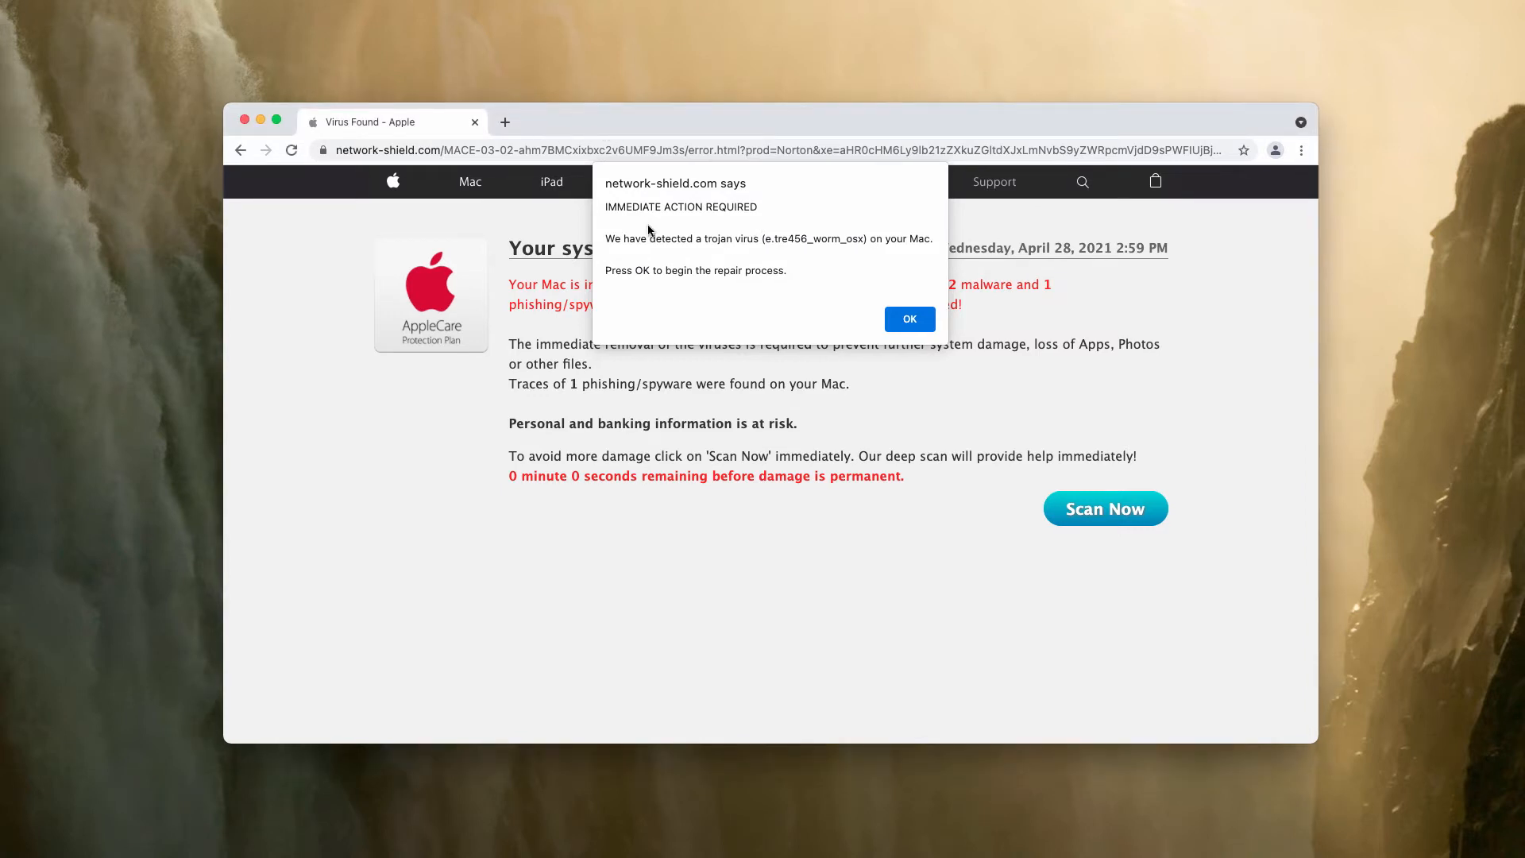
{"action": "mouse_move", "coordinate": [675, 215]}
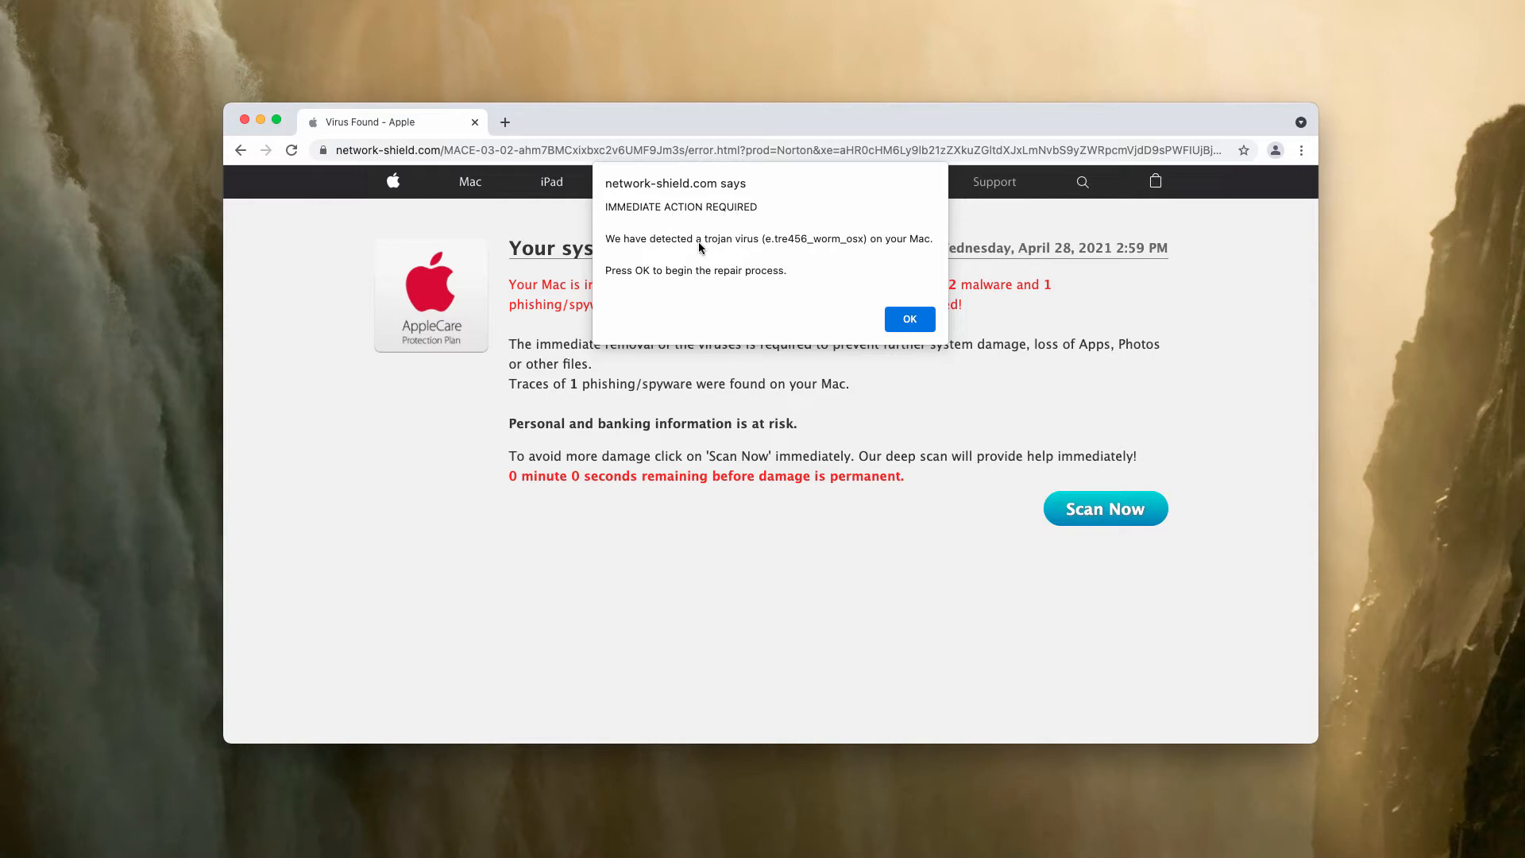
{"action": "mouse_move", "coordinate": [740, 248]}
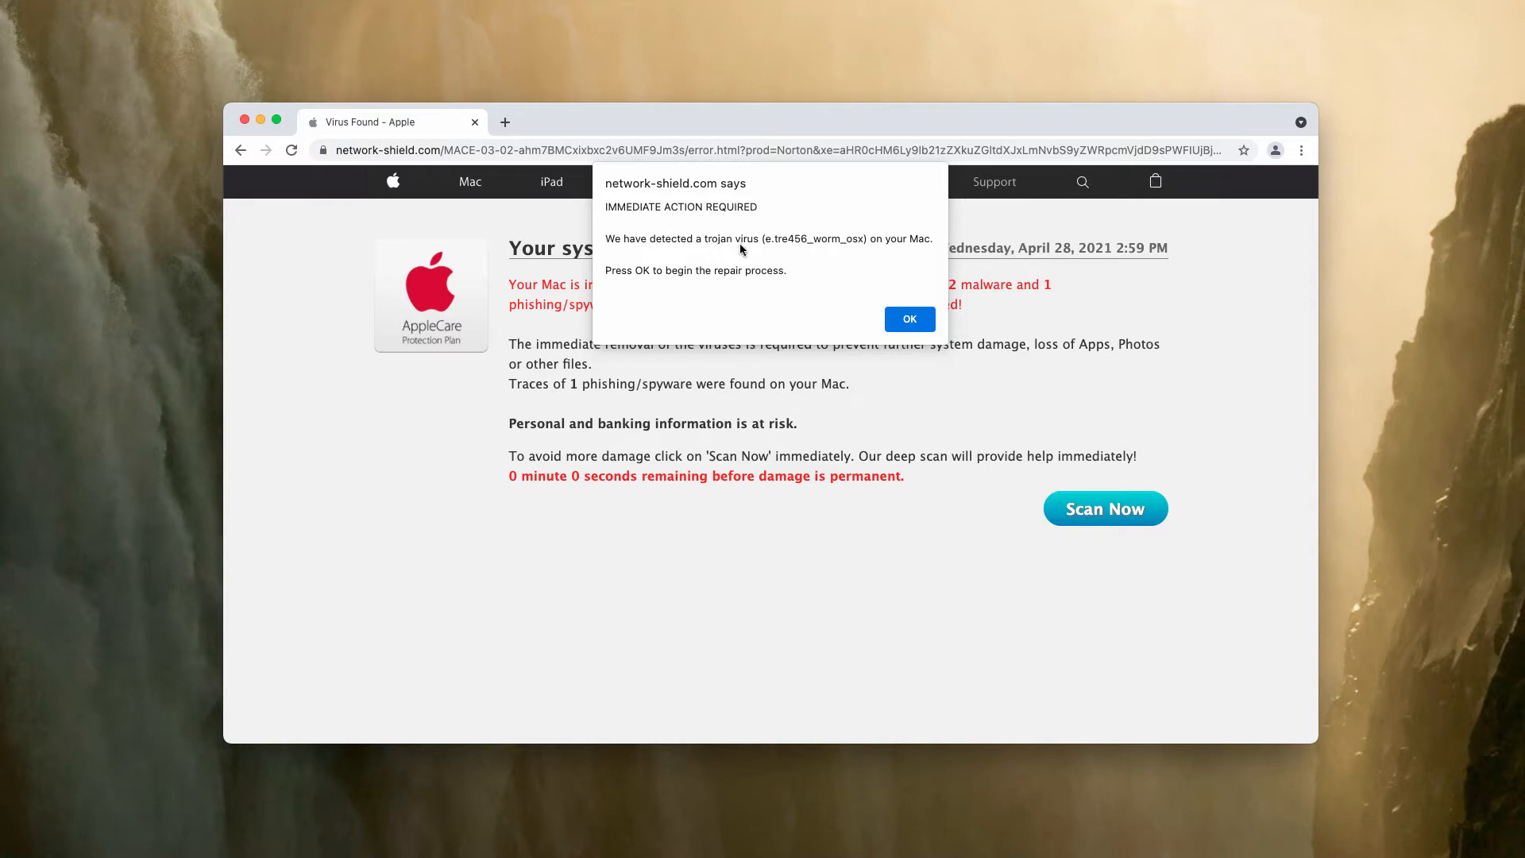
{"action": "mouse_move", "coordinate": [801, 285]}
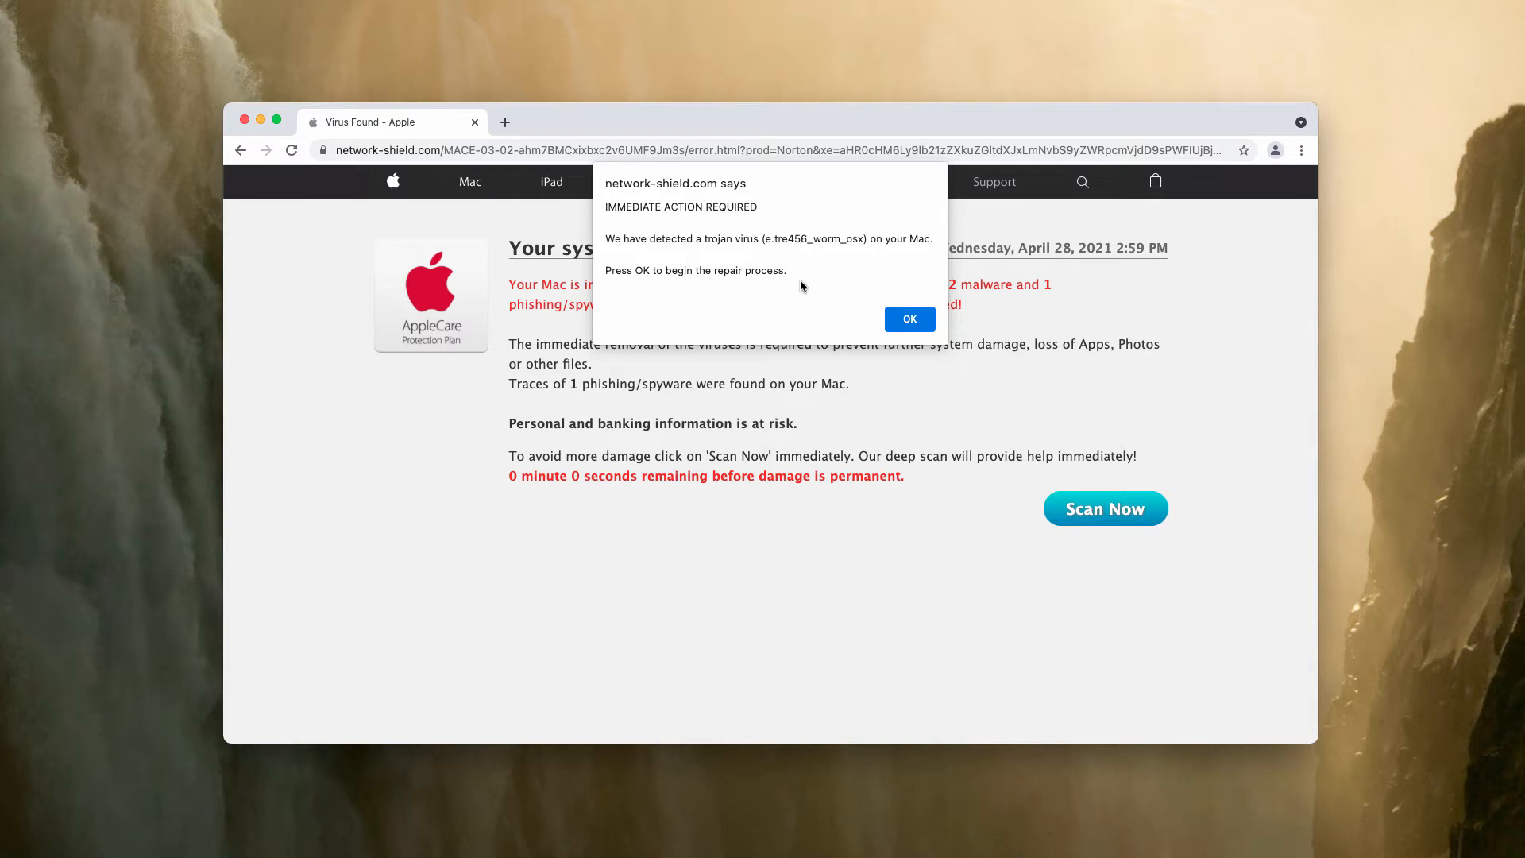
{"action": "mouse_move", "coordinate": [870, 309]}
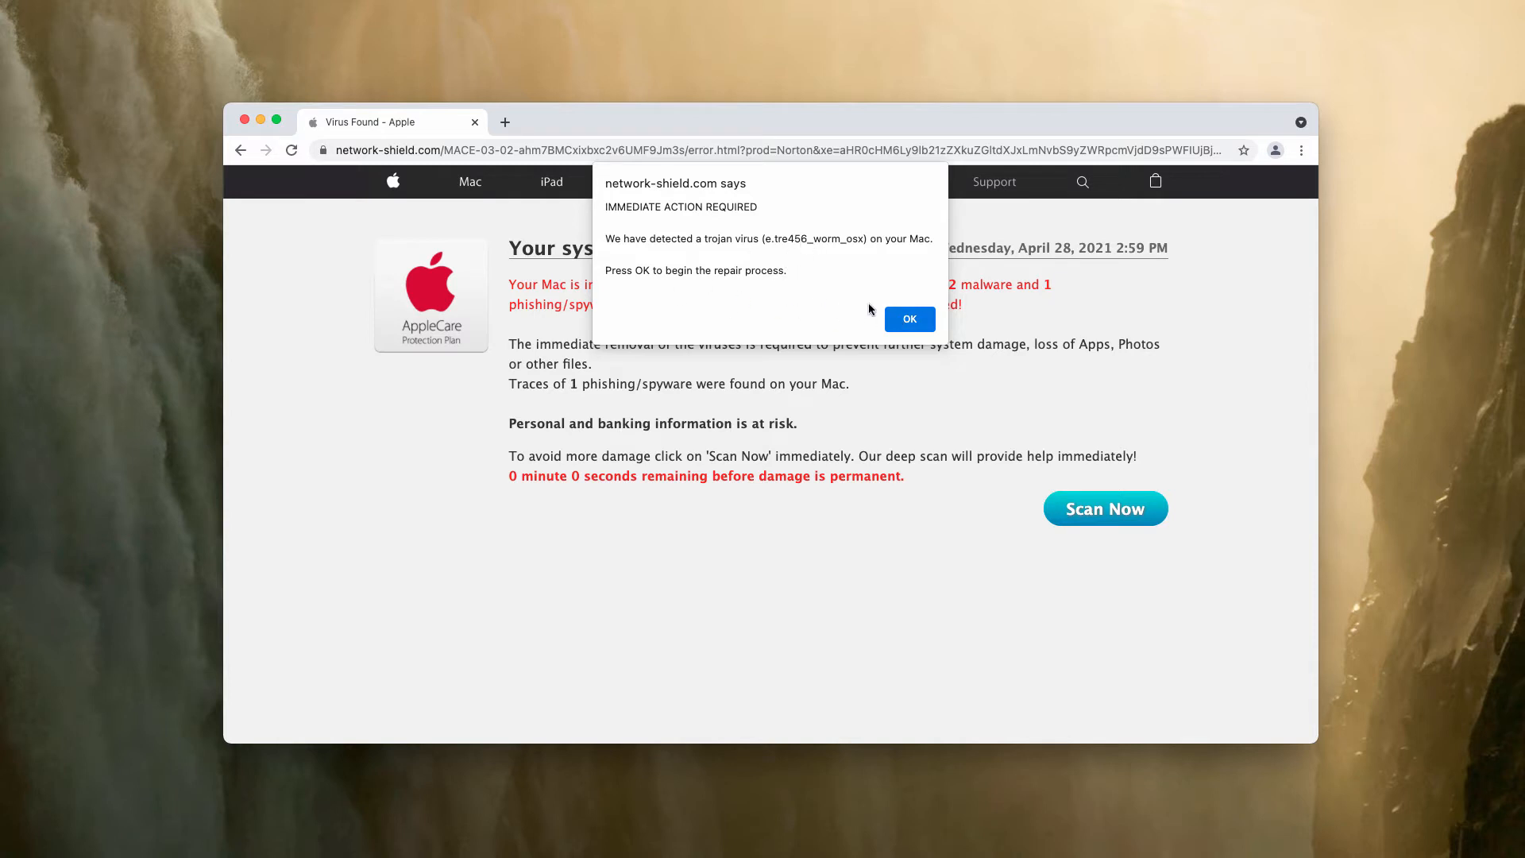
Dismiss the 'network-shield.com says' trojan alert to reveal the full infection warning page
{"action": "left_click", "coordinate": [907, 319]}
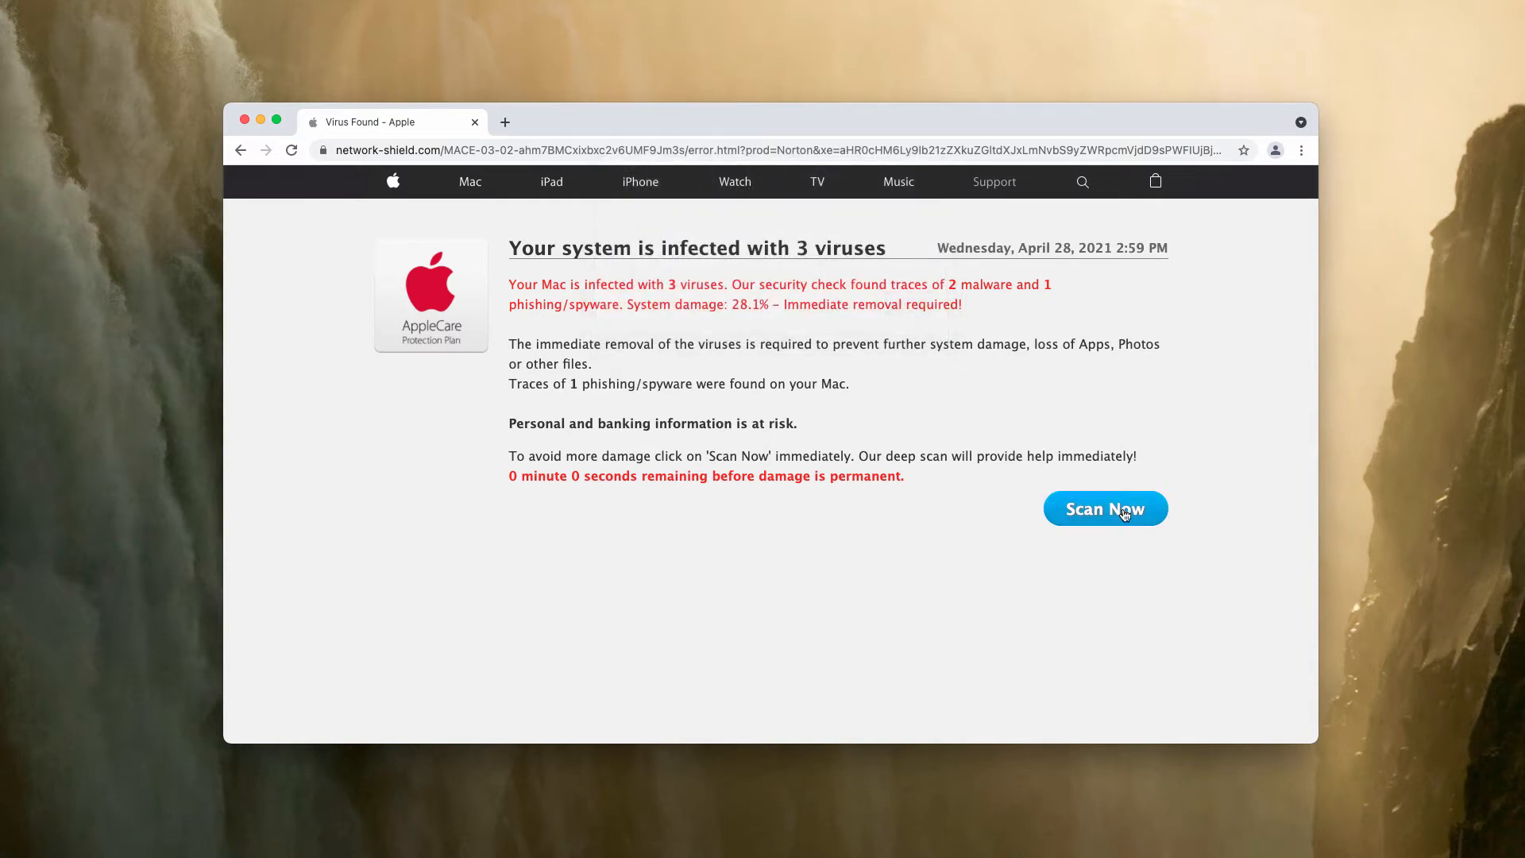
Start the fake Scan Now so the page lists Tapsnake, CronDNS and Dubfishicv
{"action": "left_click", "coordinate": [1105, 507]}
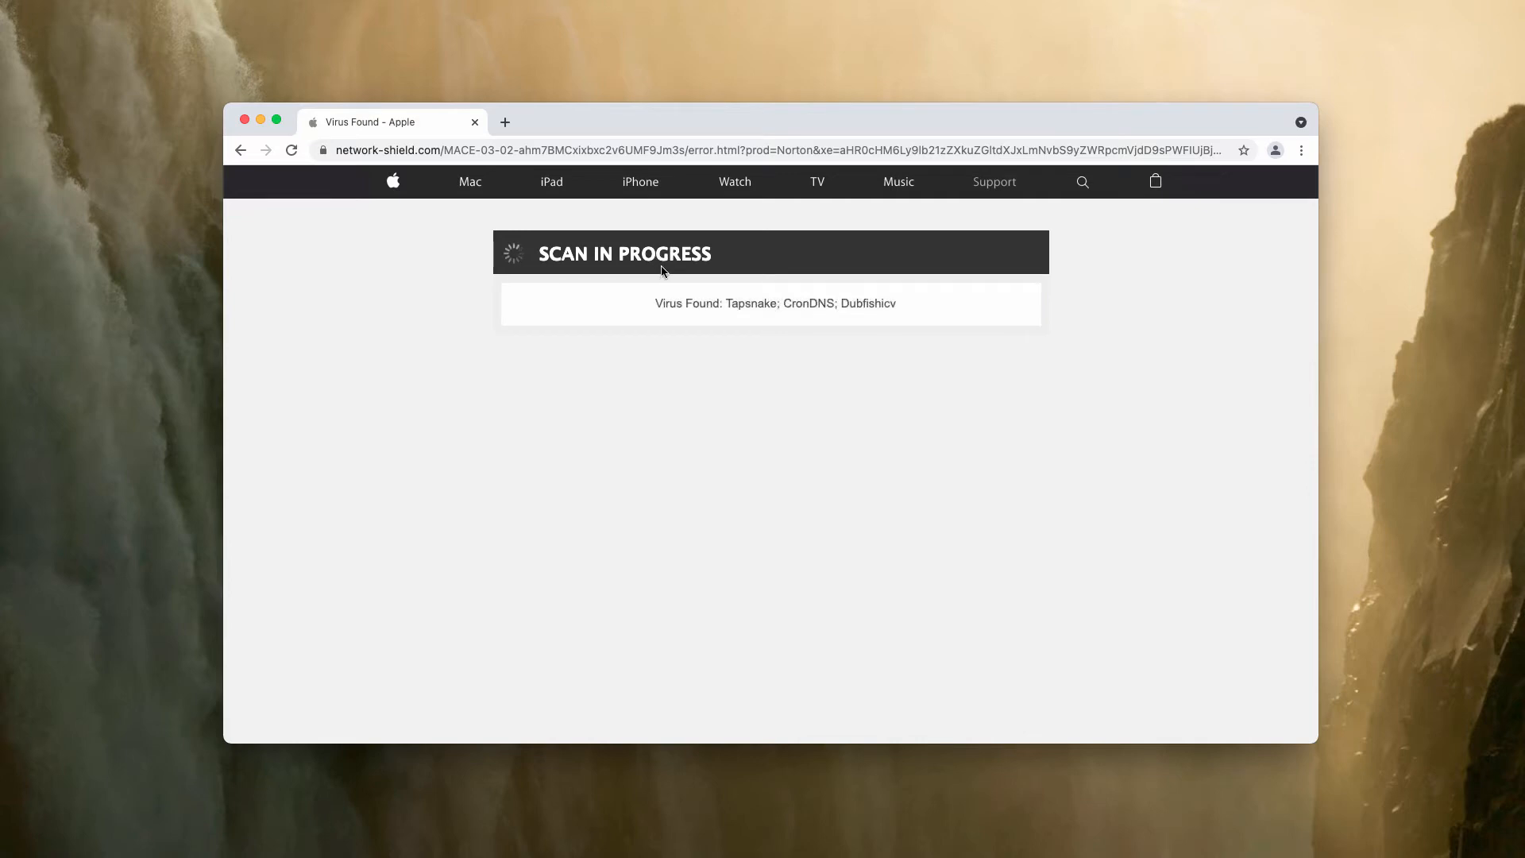
{"action": "mouse_move", "coordinate": [681, 263]}
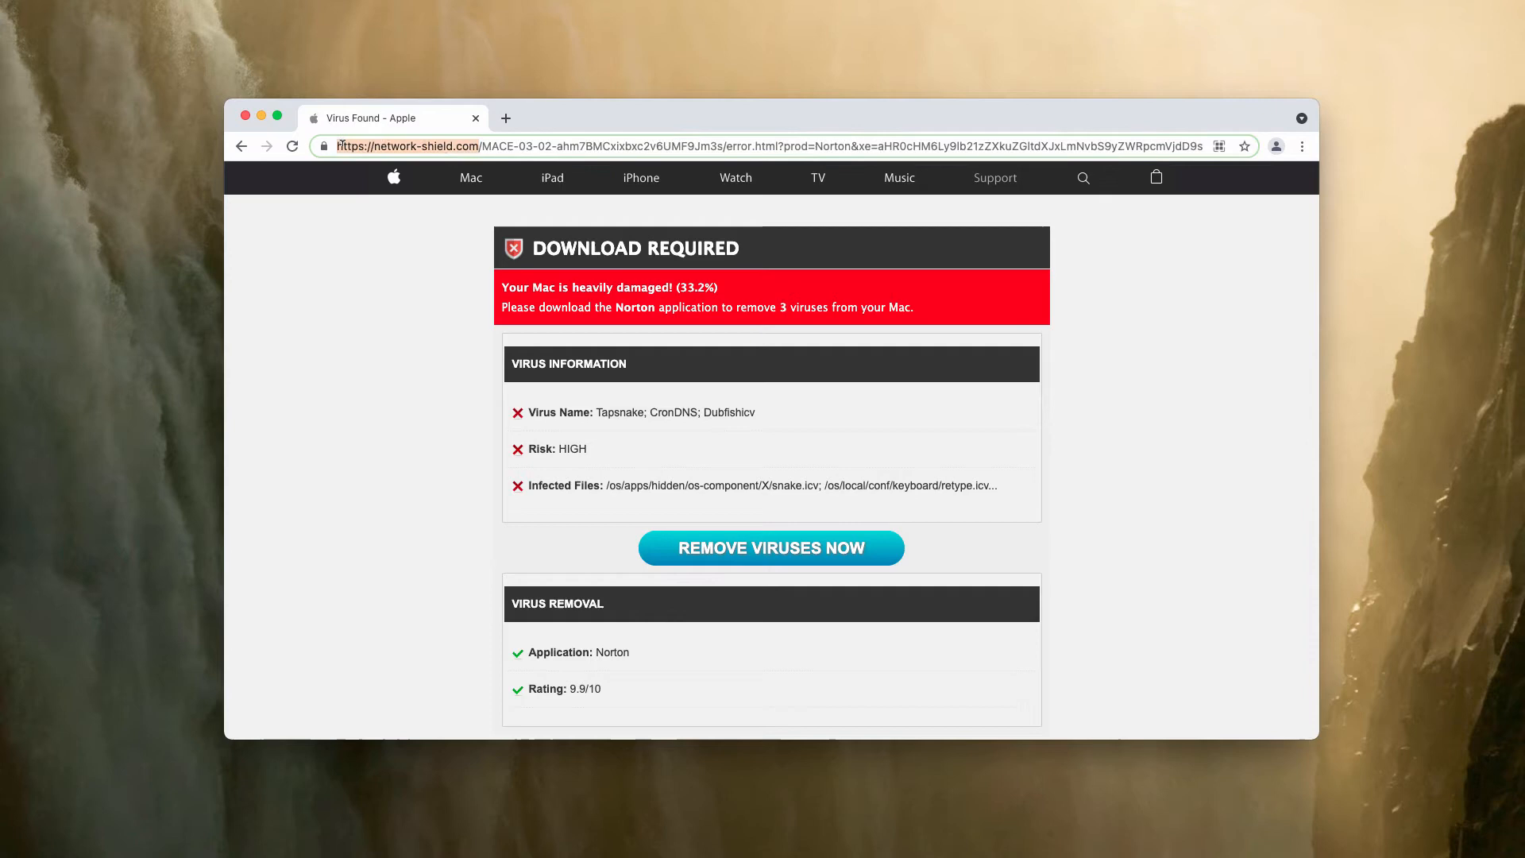
Select the scam domain, open a new blank tab, and close the Virus Found tab
{"action": "double_click", "coordinate": [404, 146]}
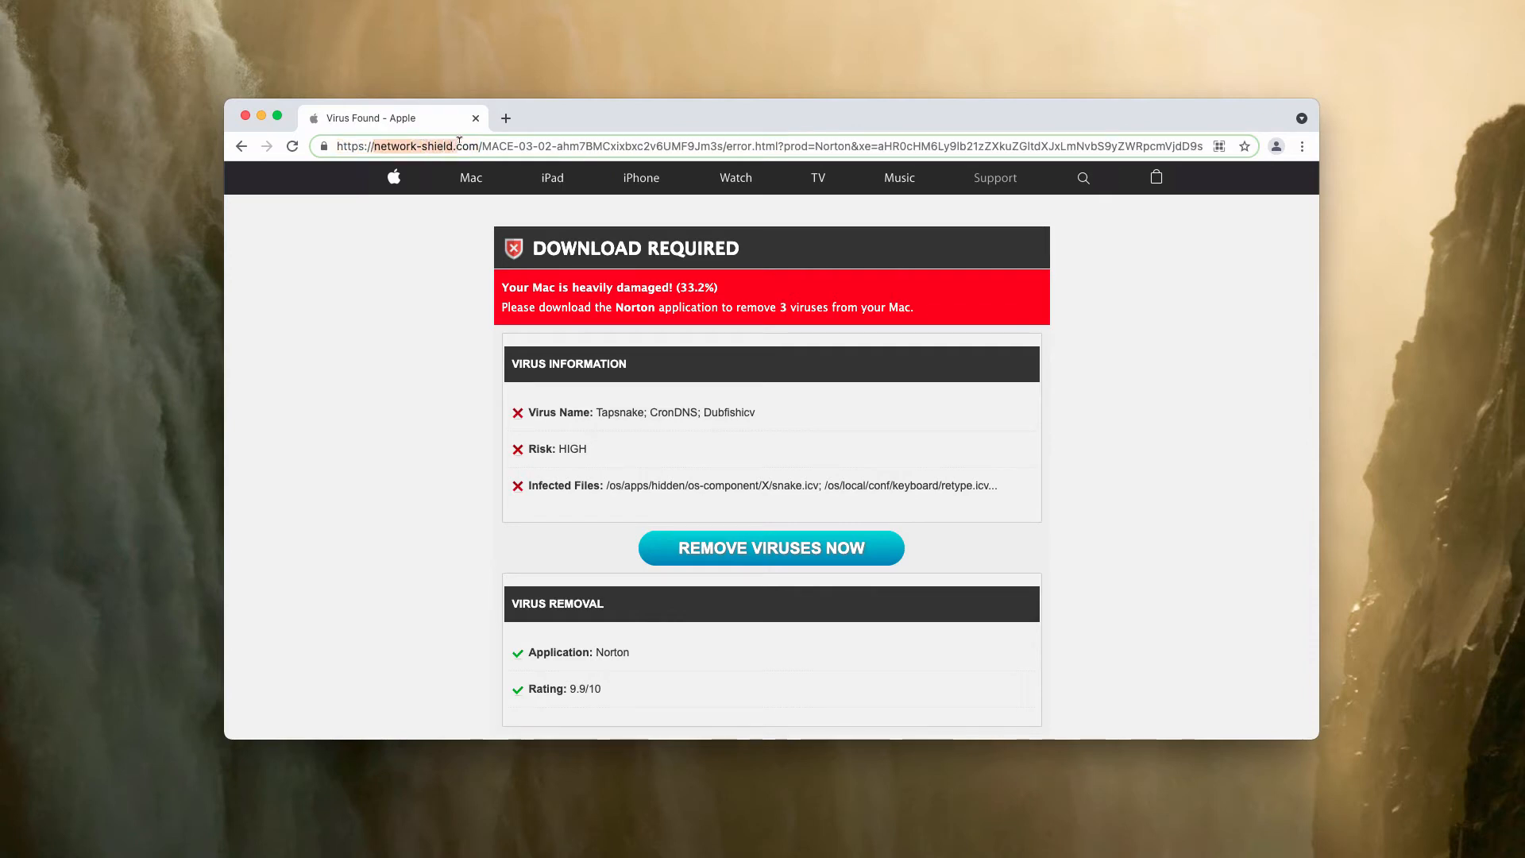
{"action": "double_click", "coordinate": [423, 146]}
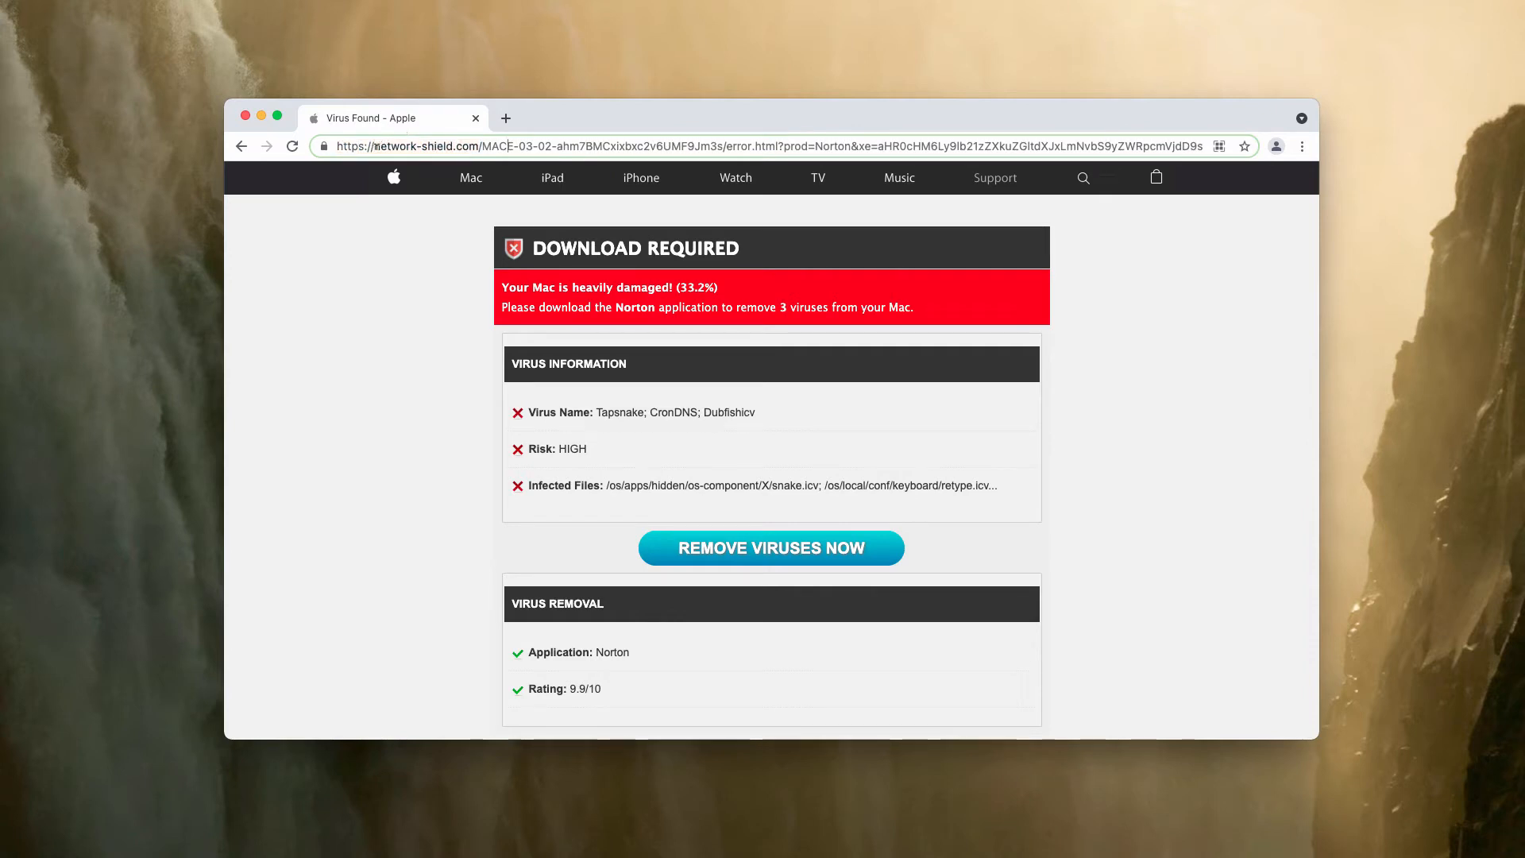
{"action": "left_click", "coordinate": [779, 147]}
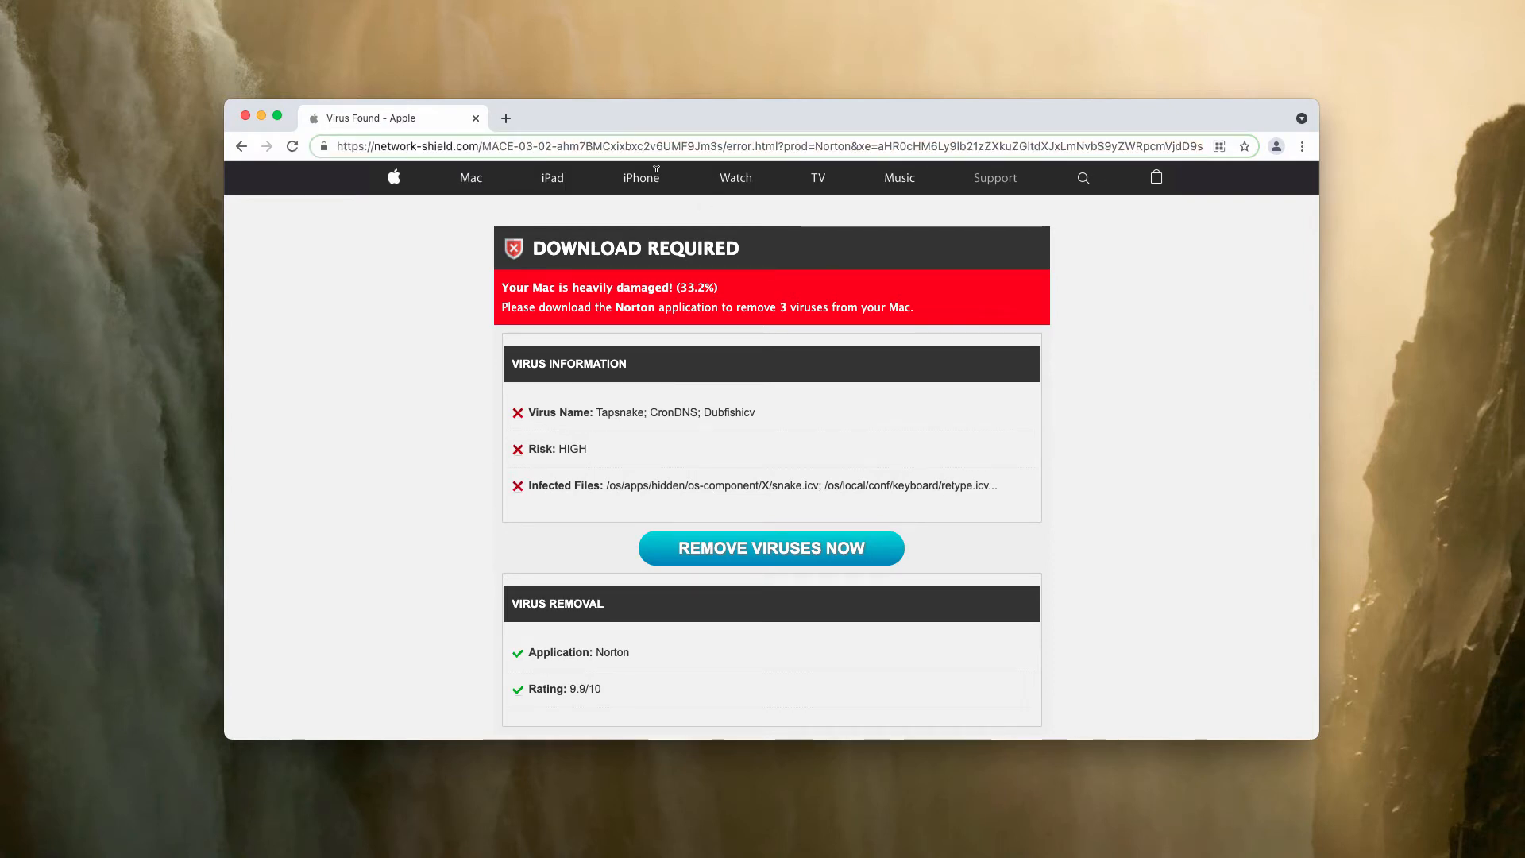
{"action": "left_click", "coordinate": [505, 117]}
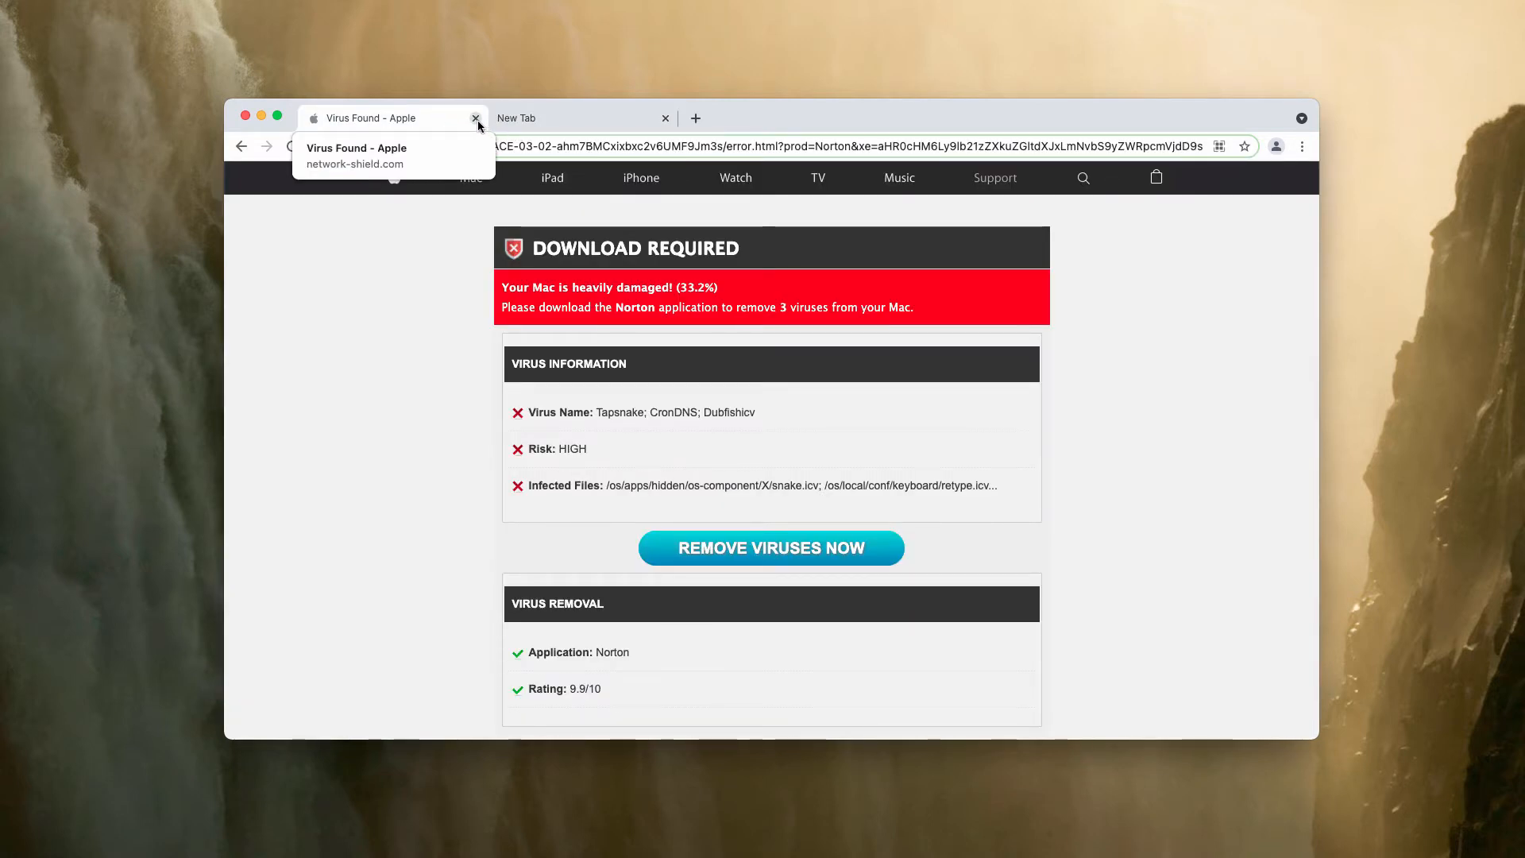
{"action": "left_click", "coordinate": [476, 118]}
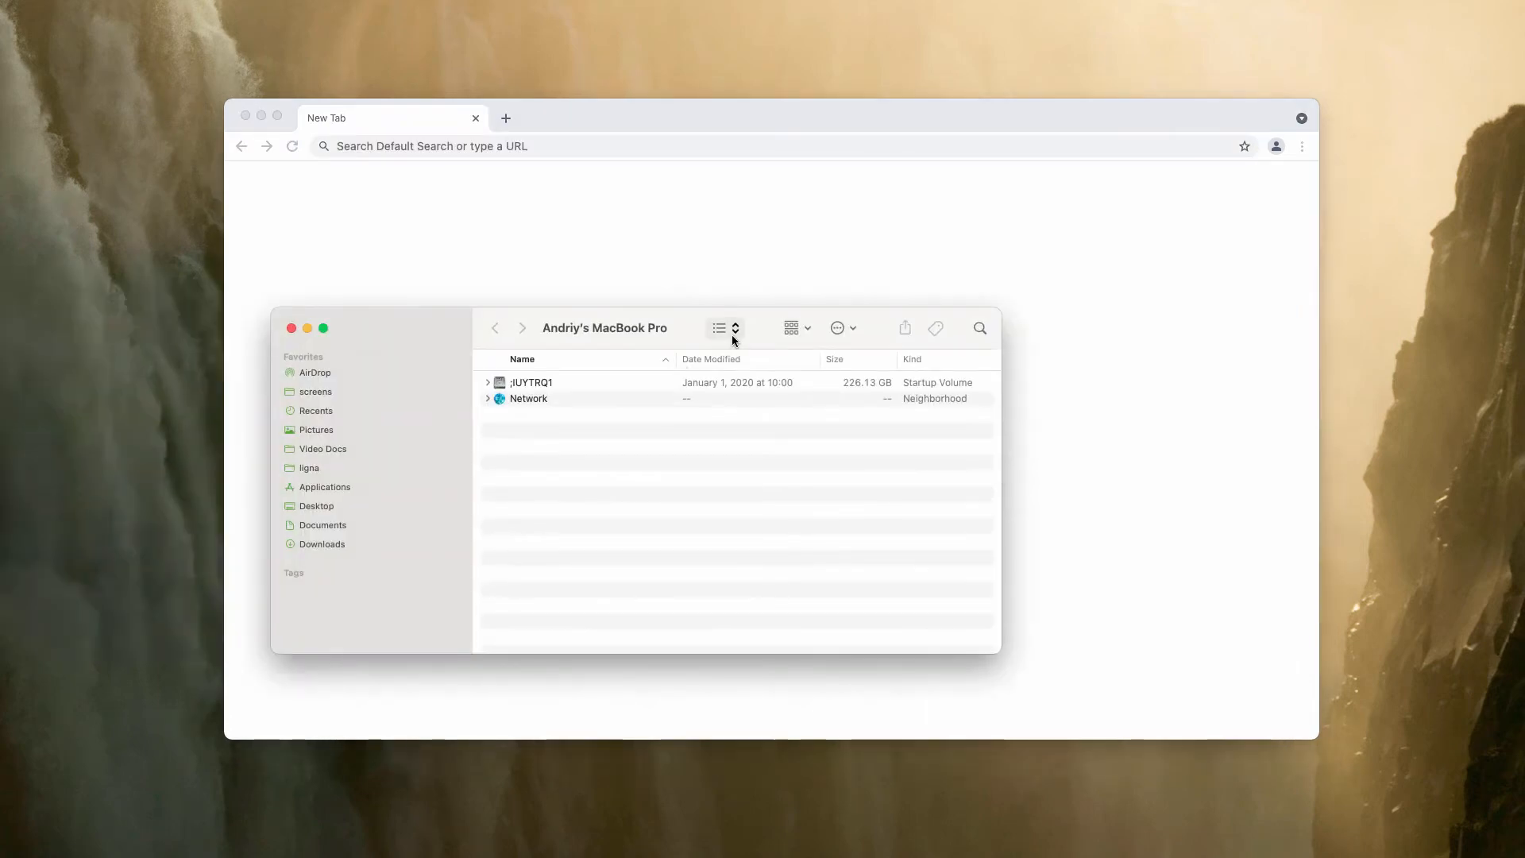
Scroll through Finder's Applications folder to find Combo Cleaner
{"action": "left_click", "coordinate": [324, 486]}
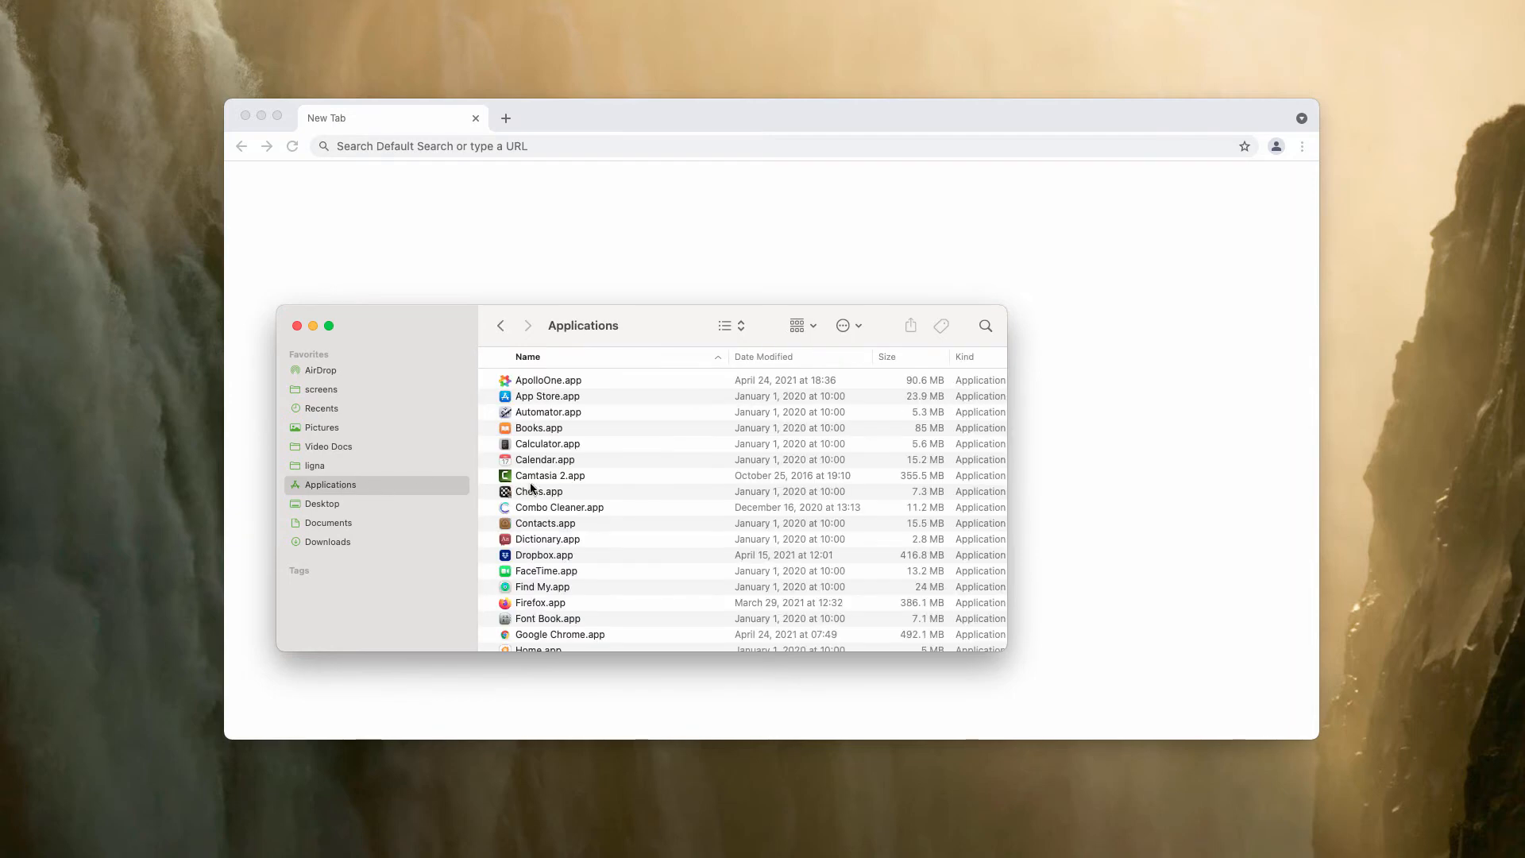
{"action": "scroll", "scroll_direction": "down", "scroll_amount": 3}
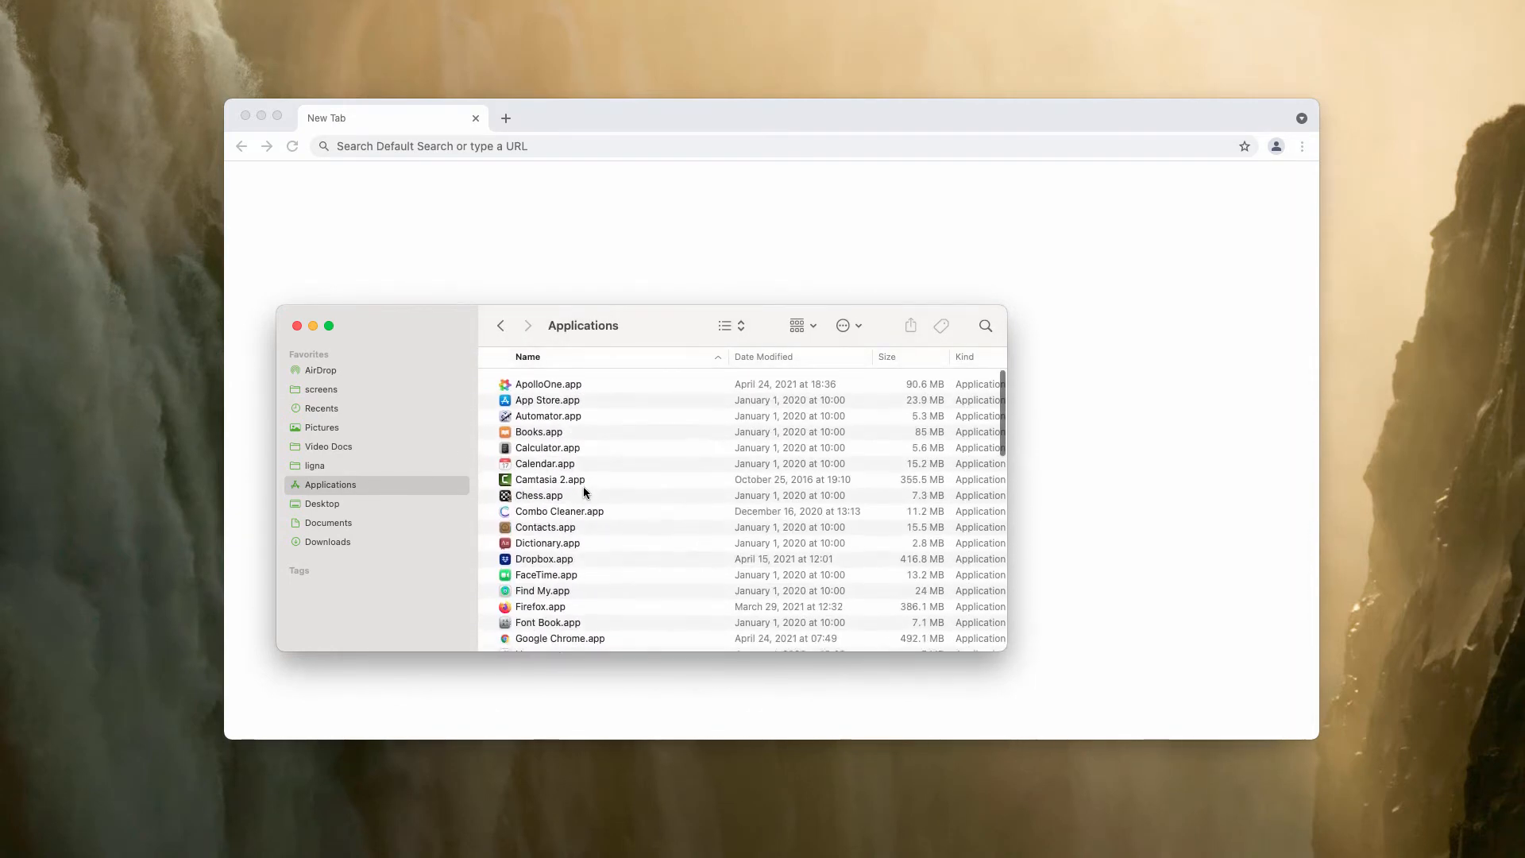
{"action": "scroll", "scroll_direction": "down", "scroll_amount": 3}
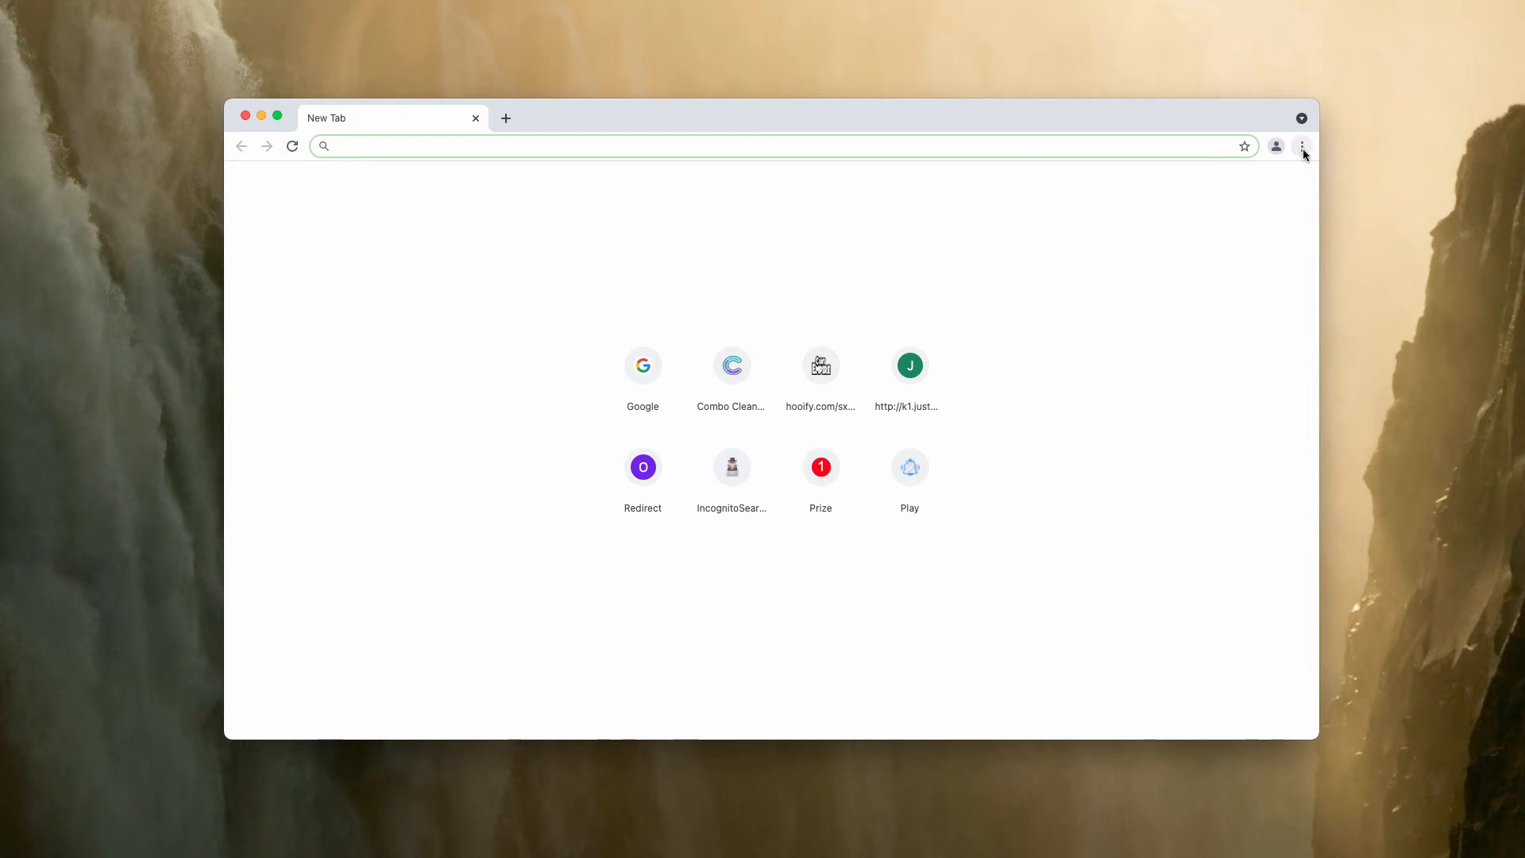
Check Chrome's extensions page via the menu and confirm no extensions are installed
{"action": "left_click", "coordinate": [1301, 146]}
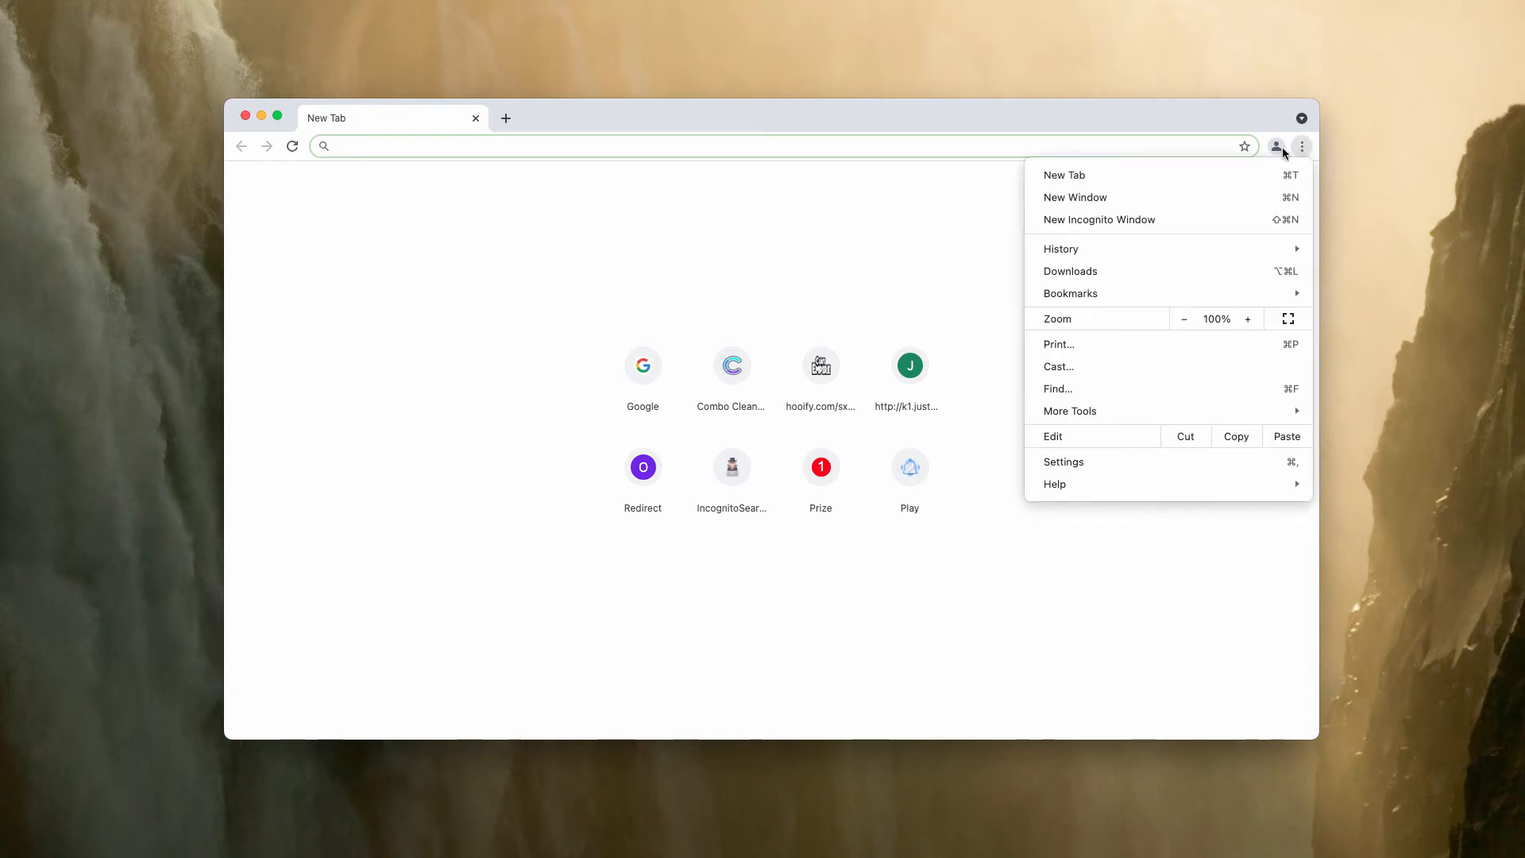
{"action": "mouse_move", "coordinate": [1148, 410]}
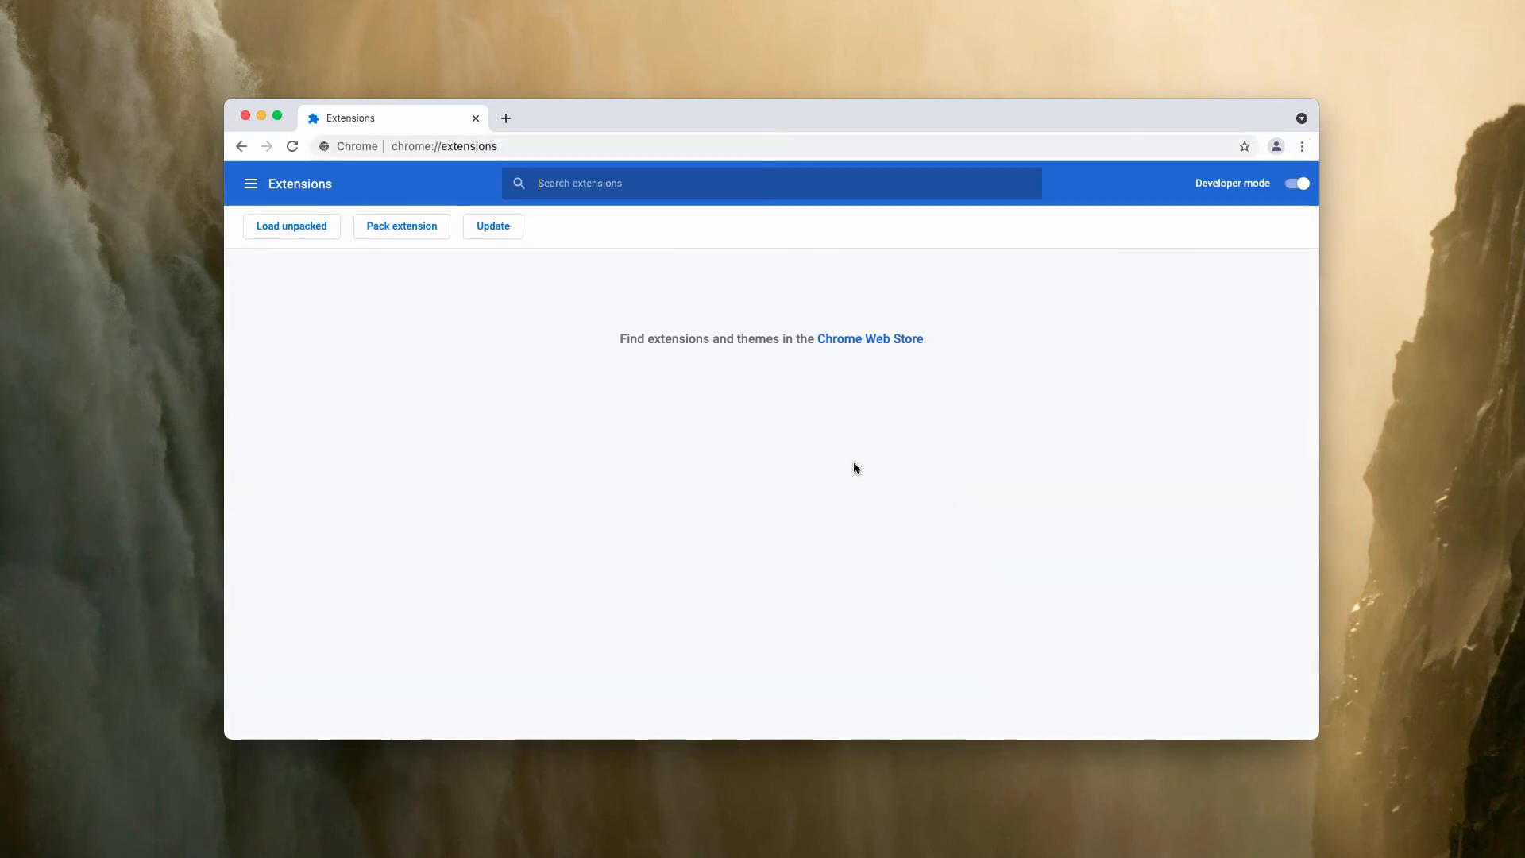
{"action": "mouse_move", "coordinate": [567, 261]}
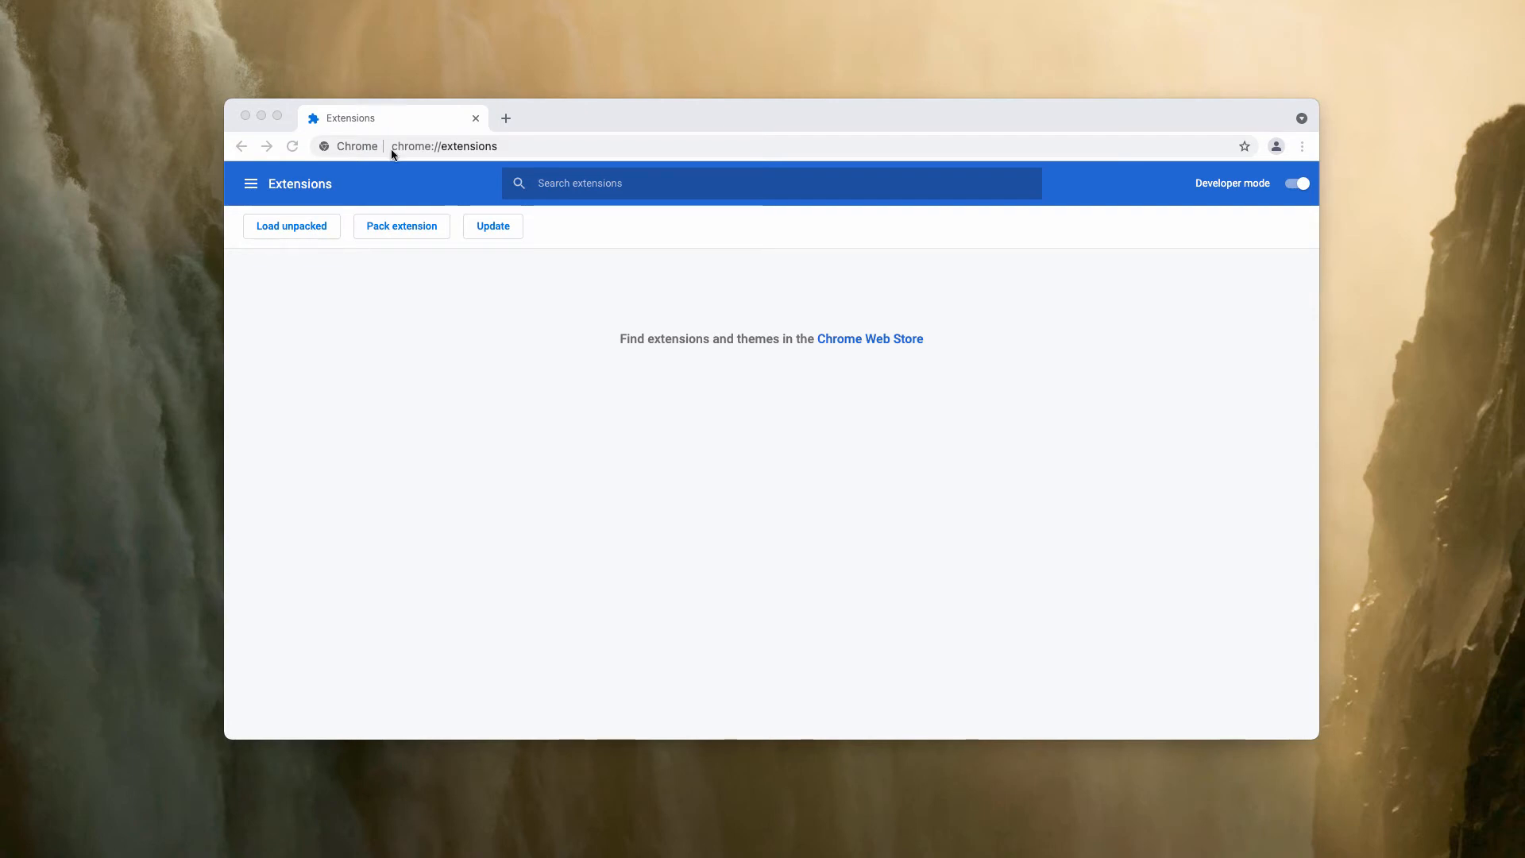
{"action": "left_click", "coordinate": [443, 146]}
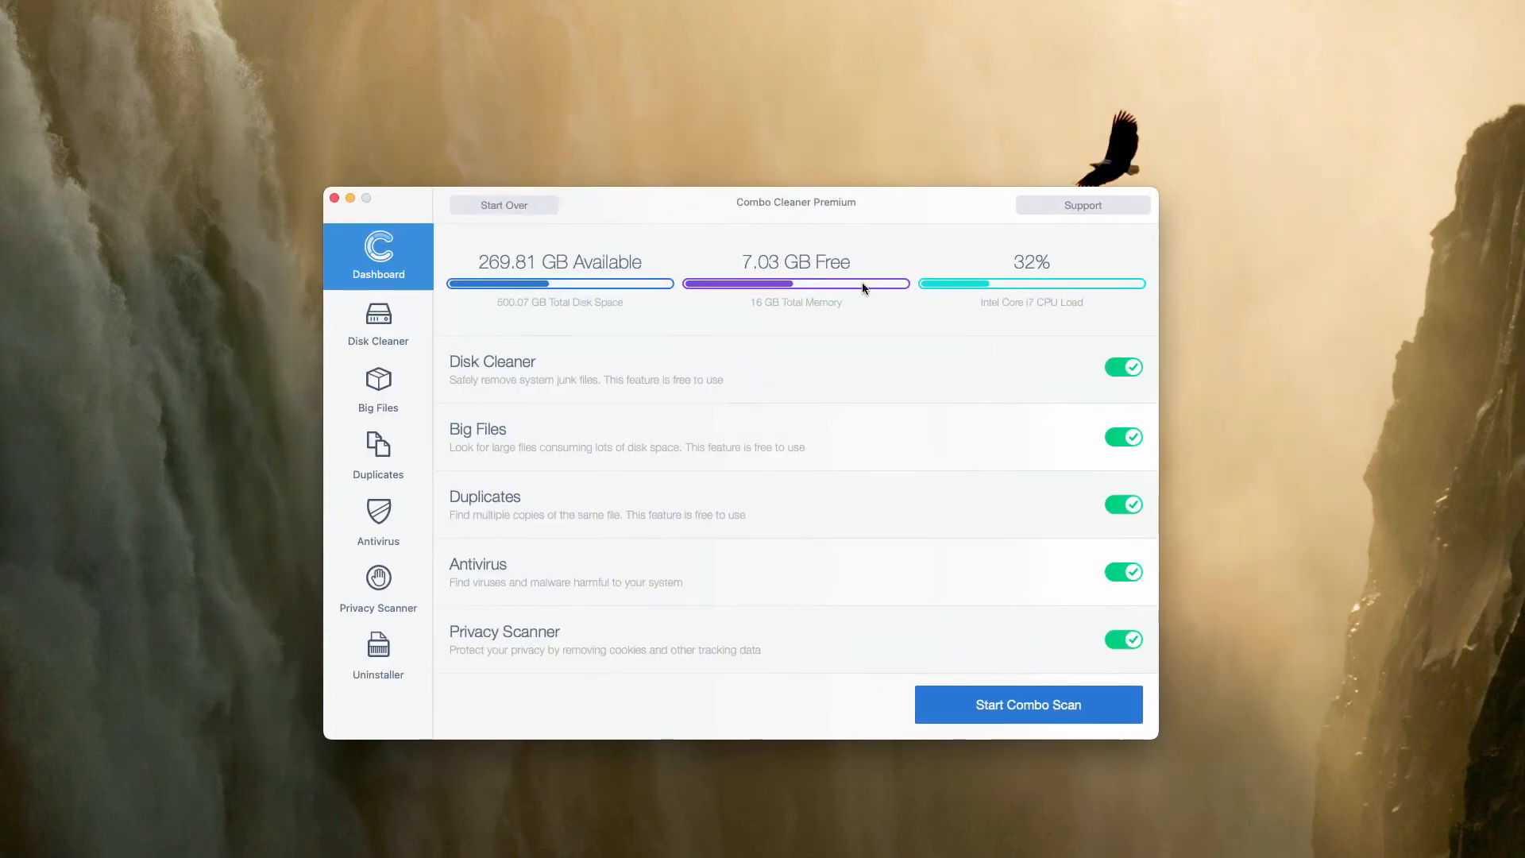
Run Start Combo Scan and review the 18 antivirus threat results
{"action": "left_click", "coordinate": [1028, 704]}
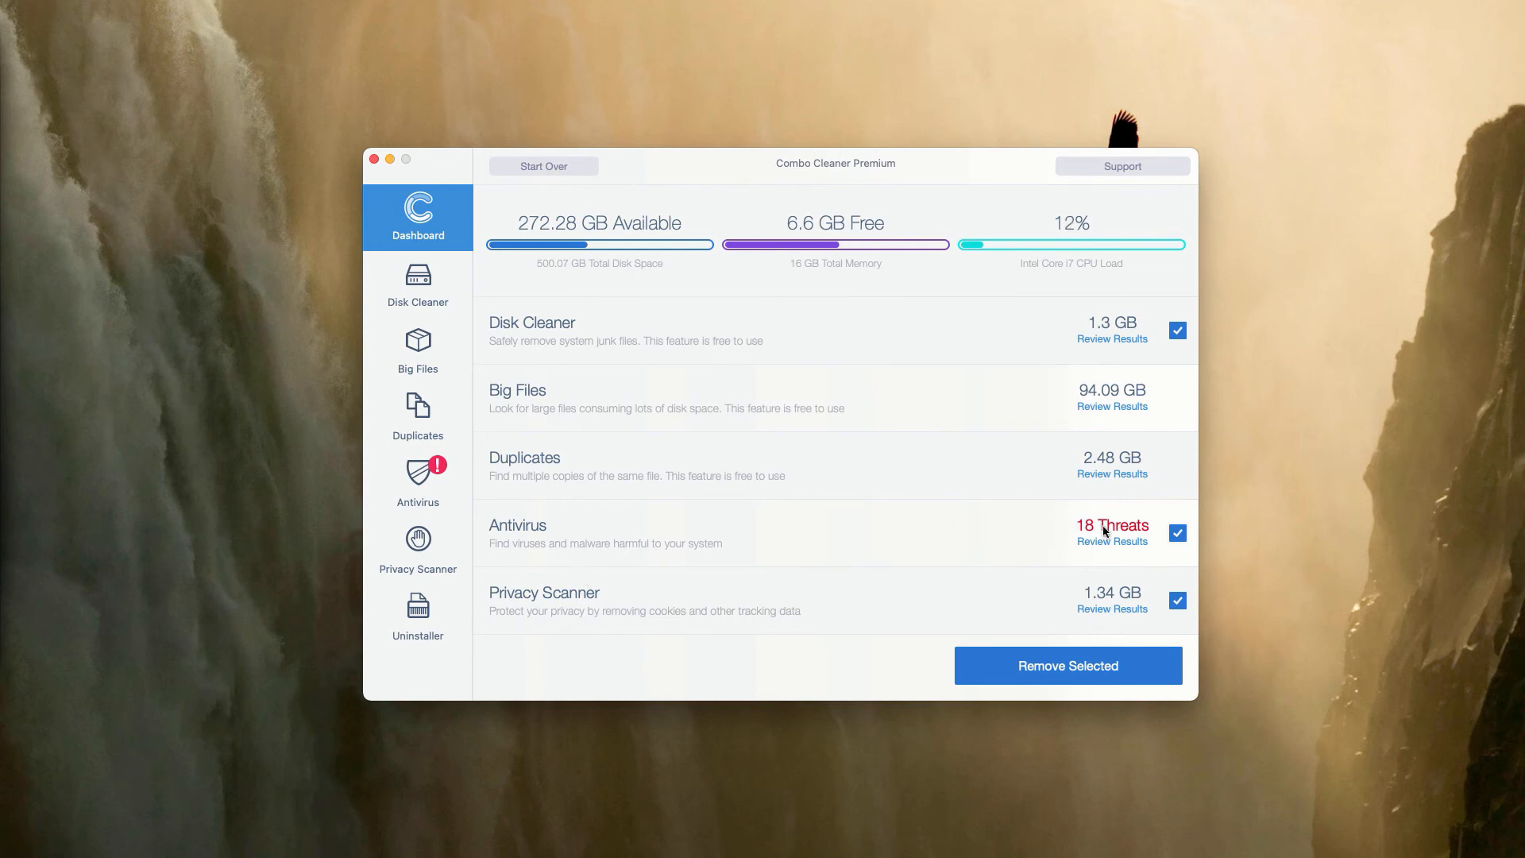
{"action": "mouse_move", "coordinate": [741, 545]}
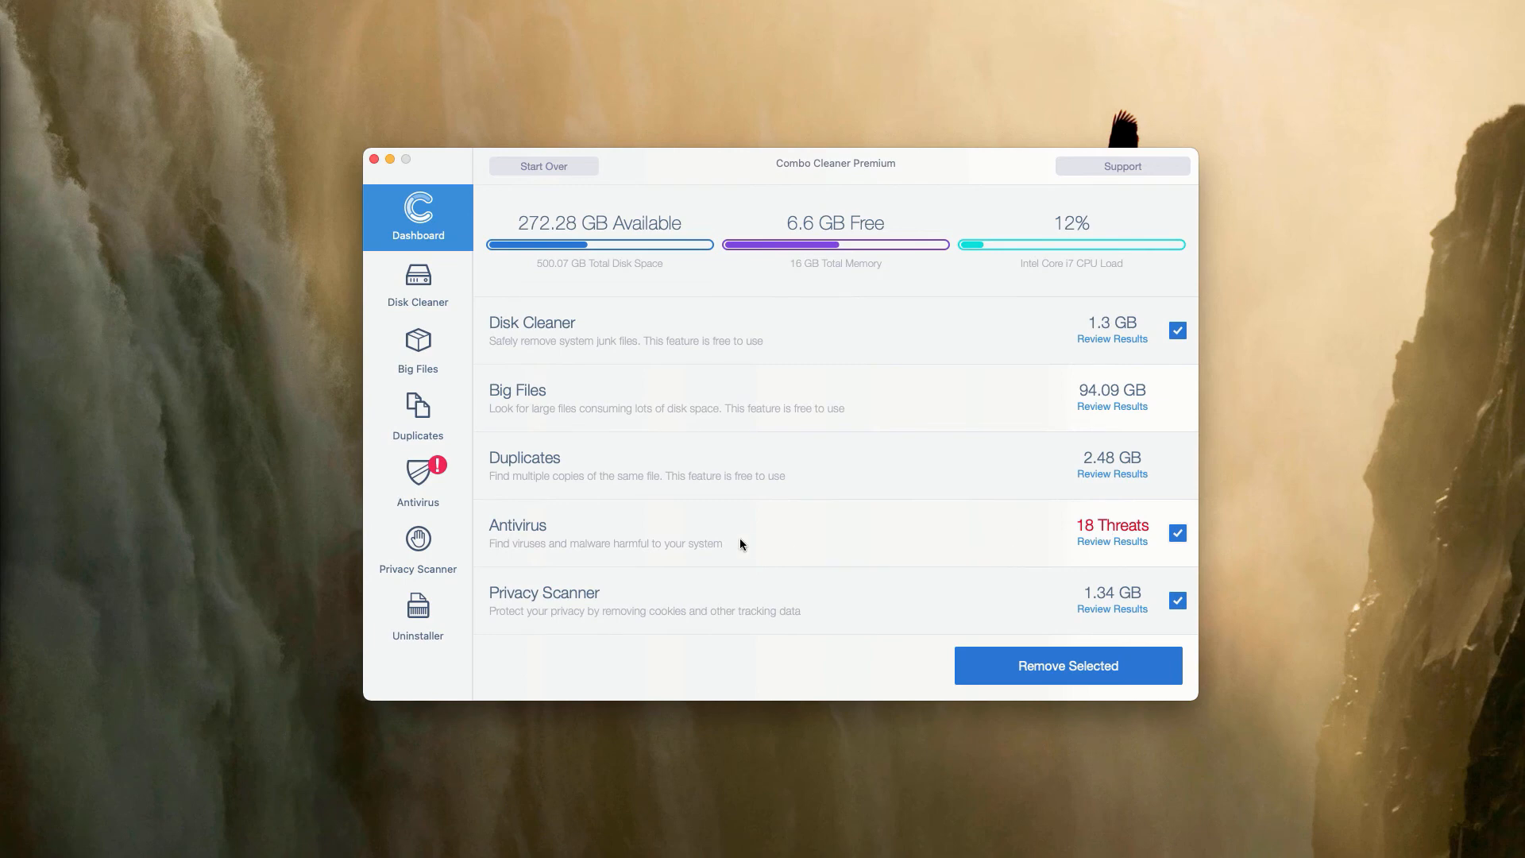
{"action": "mouse_move", "coordinate": [1125, 555]}
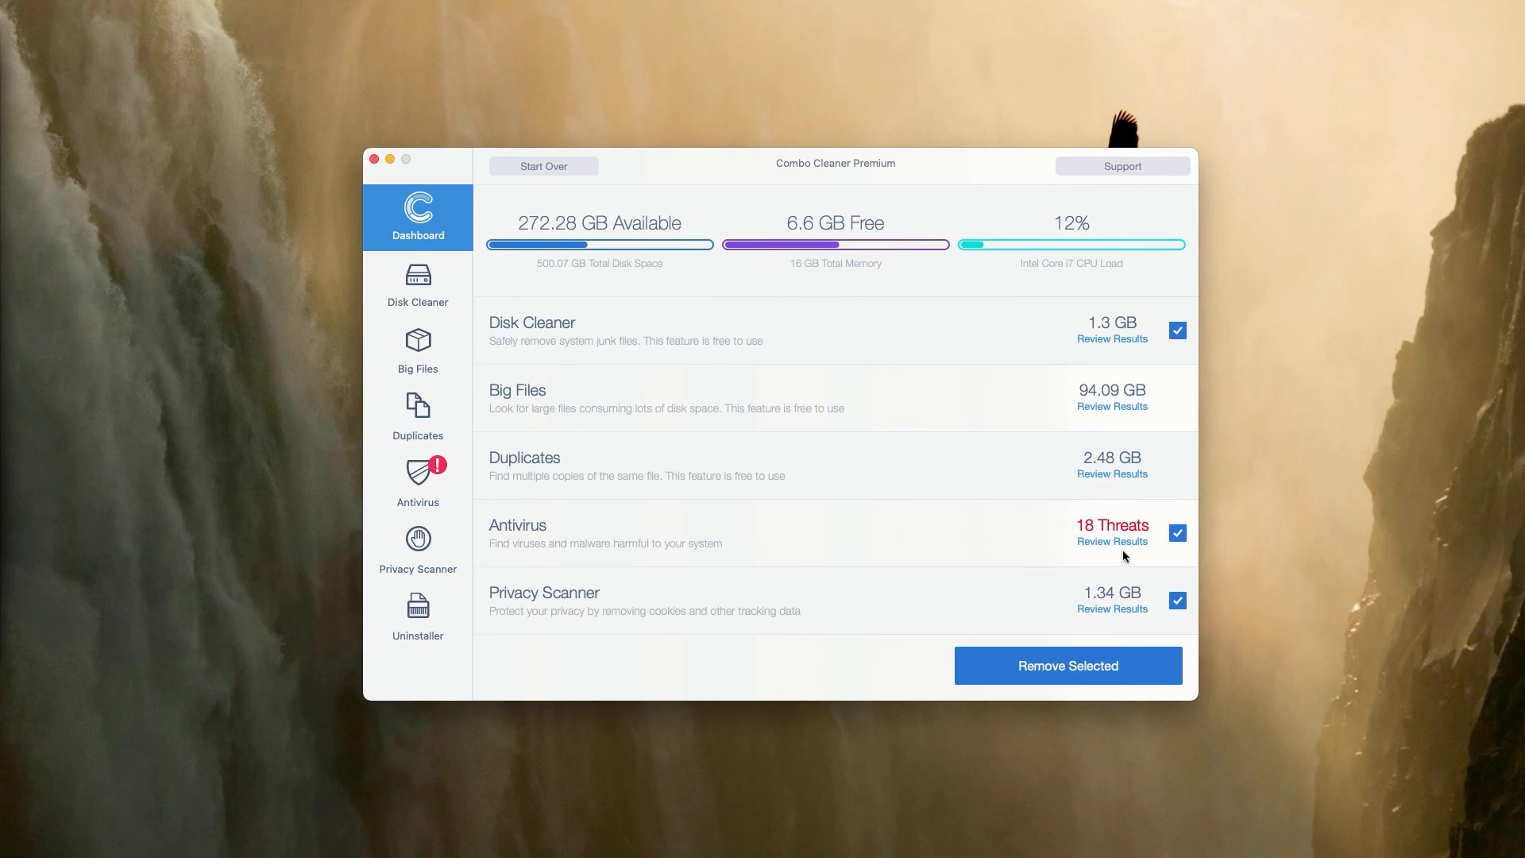
{"action": "left_click", "coordinate": [1112, 540]}
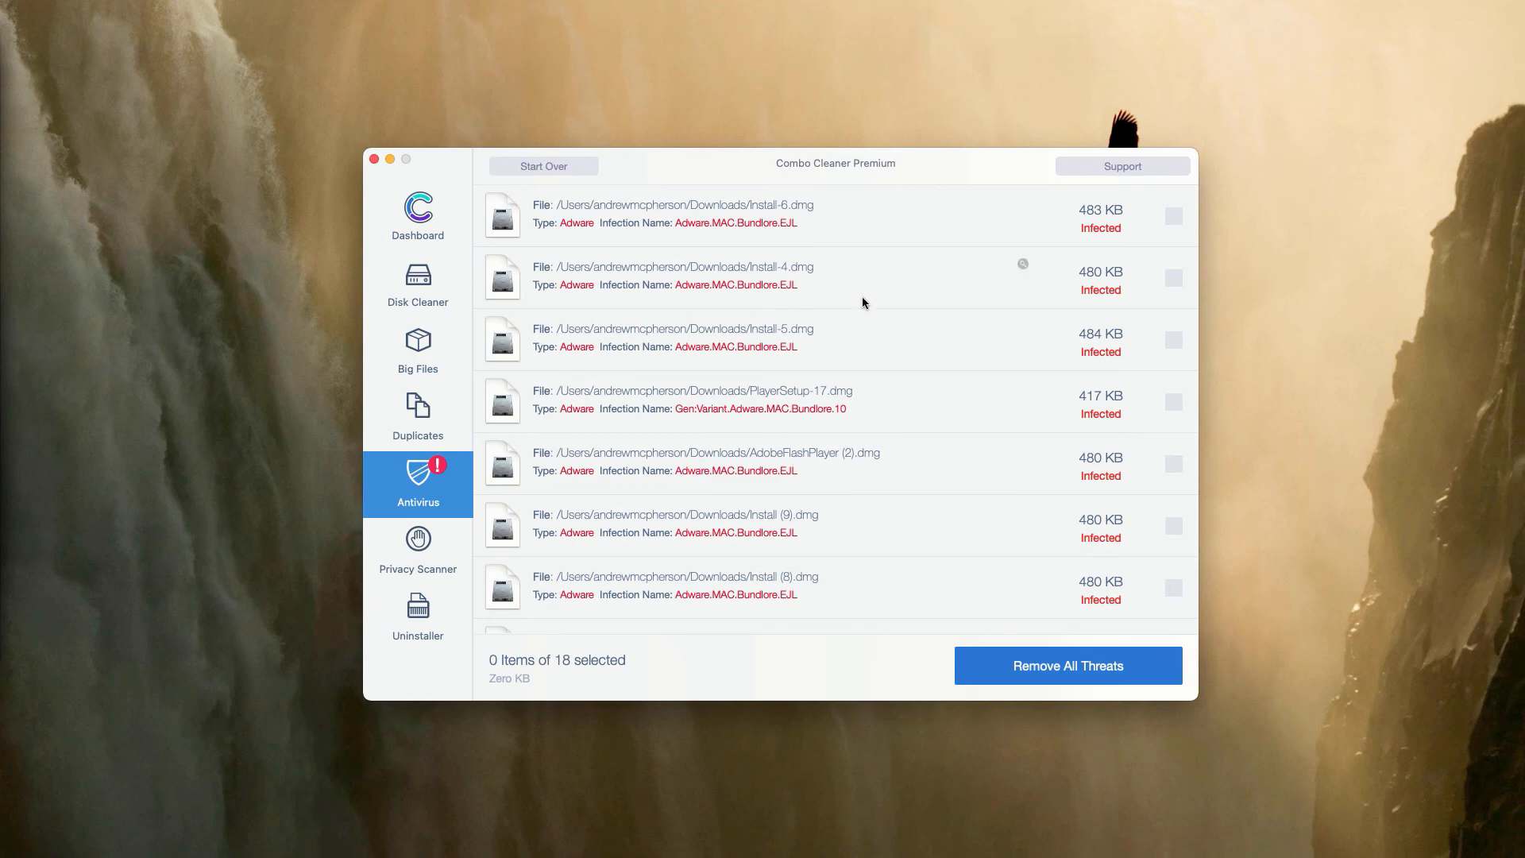
Scroll the Antivirus list of 18 infected adware .dmg files from Downloads
{"action": "scroll", "scroll_direction": "down", "scroll_amount": 3}
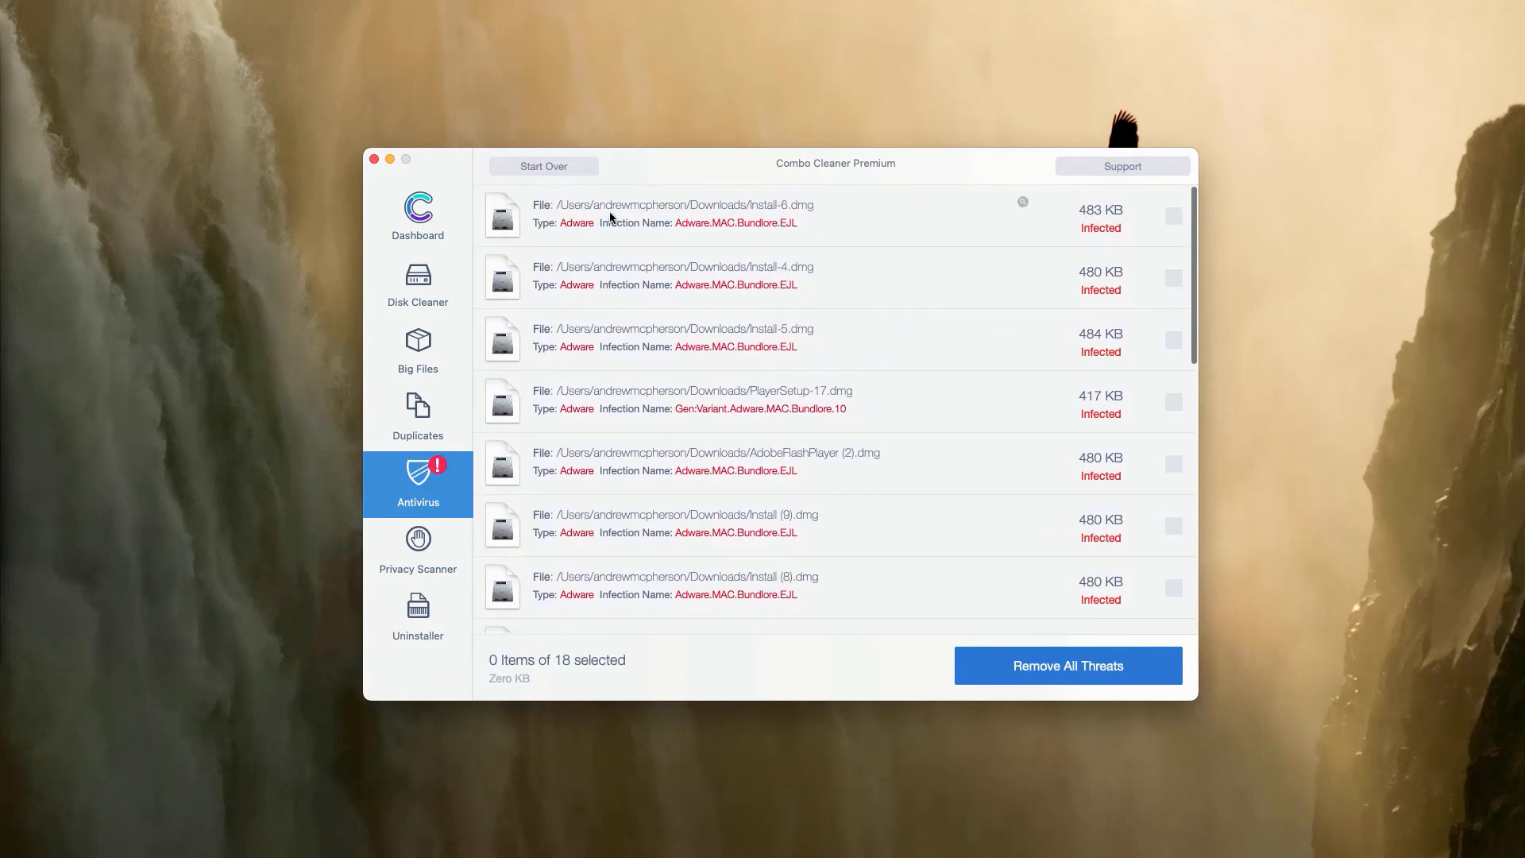
{"action": "mouse_move", "coordinate": [820, 214]}
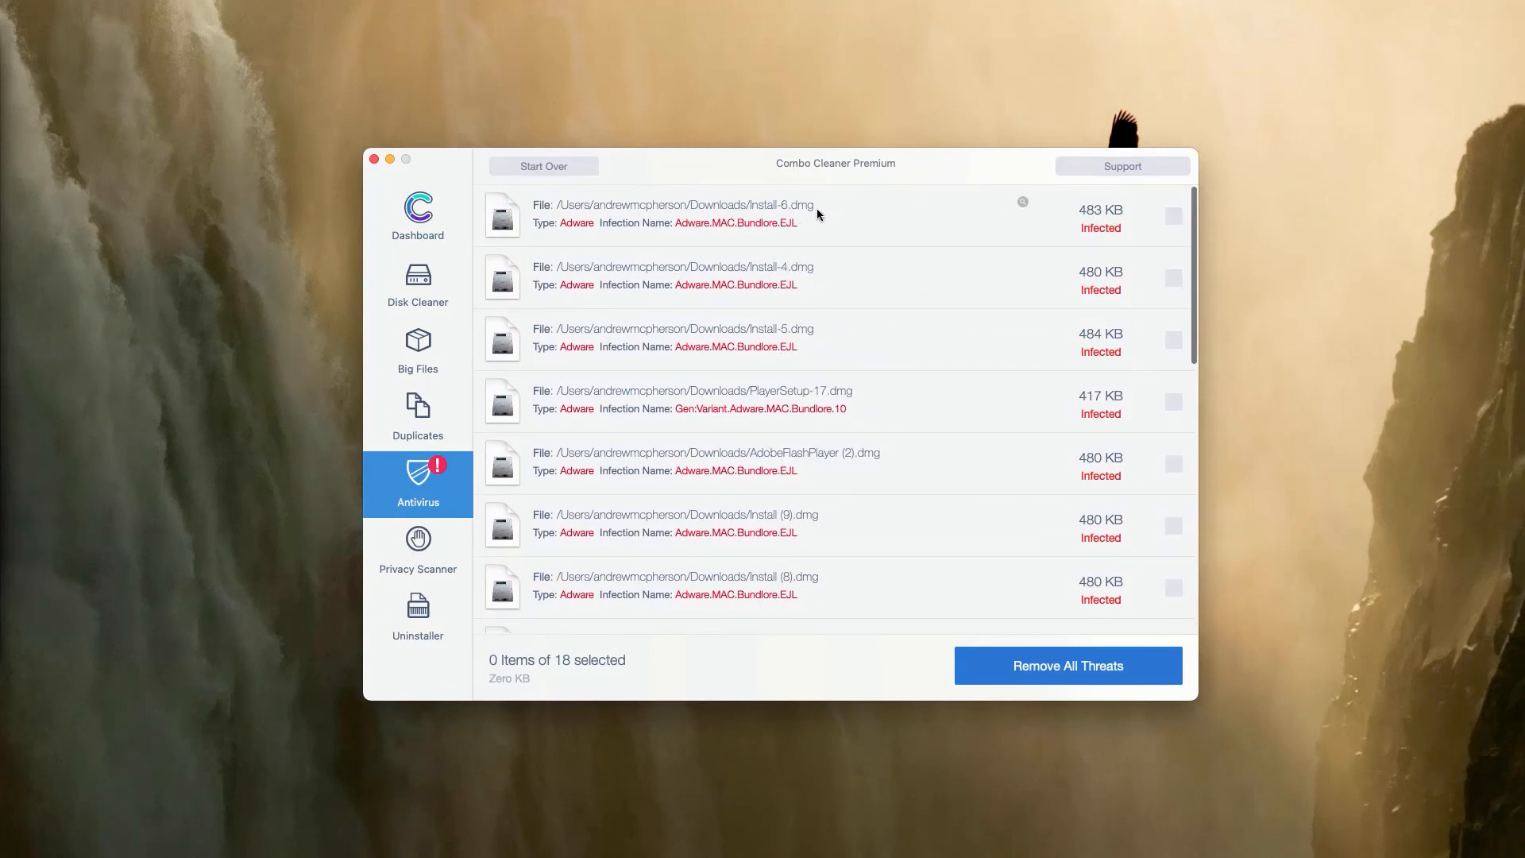
{"action": "mouse_move", "coordinate": [979, 209]}
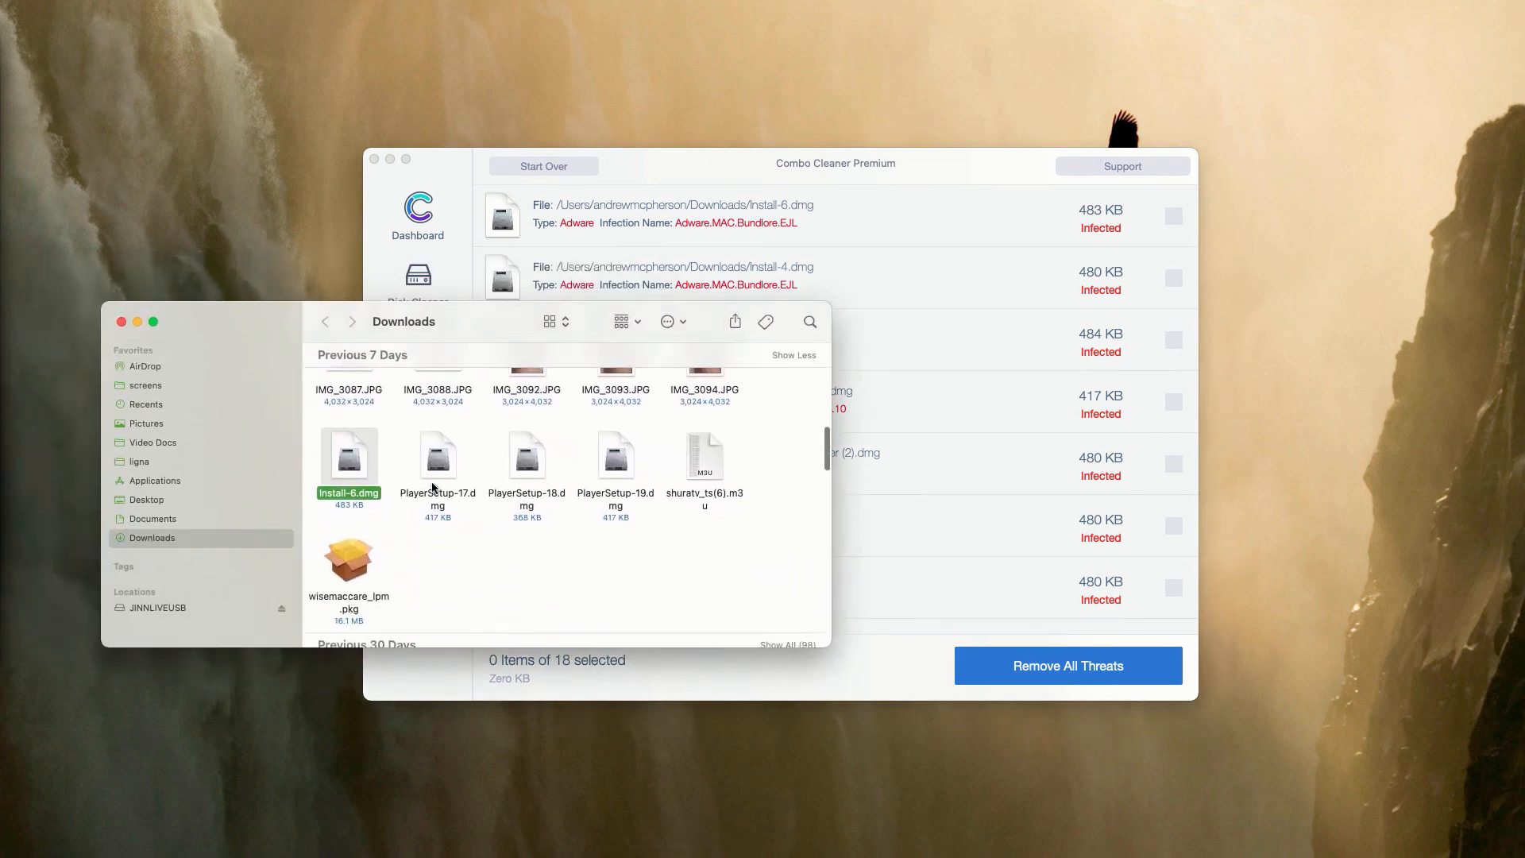
Right-click Install-6.dmg in Downloads, then scroll Combo Cleaner's 18-threat list
{"action": "right_click", "coordinate": [348, 458]}
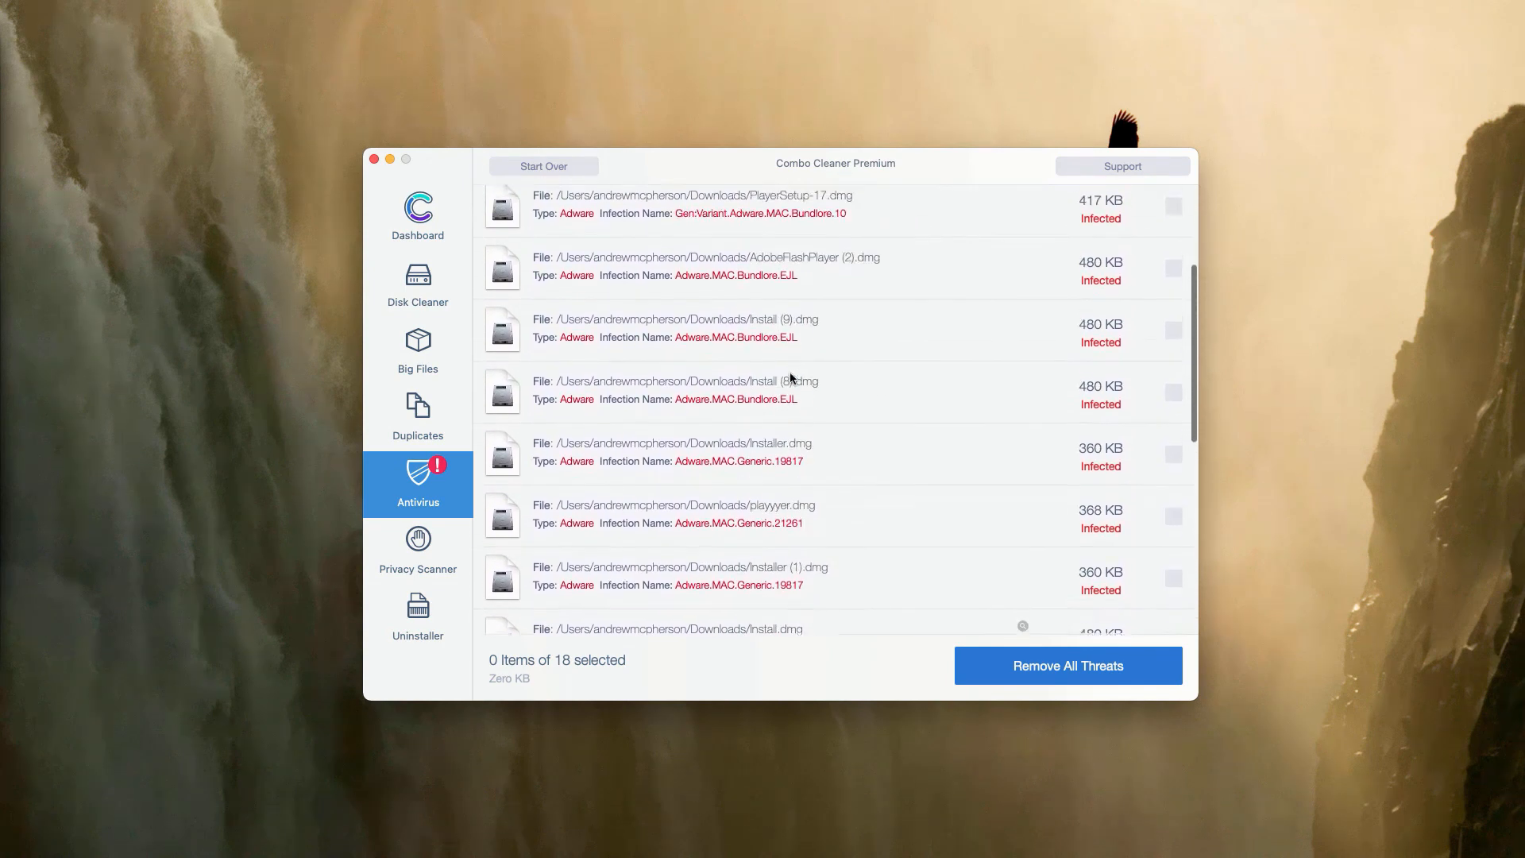
{"action": "scroll", "scroll_direction": "down", "scroll_amount": 3}
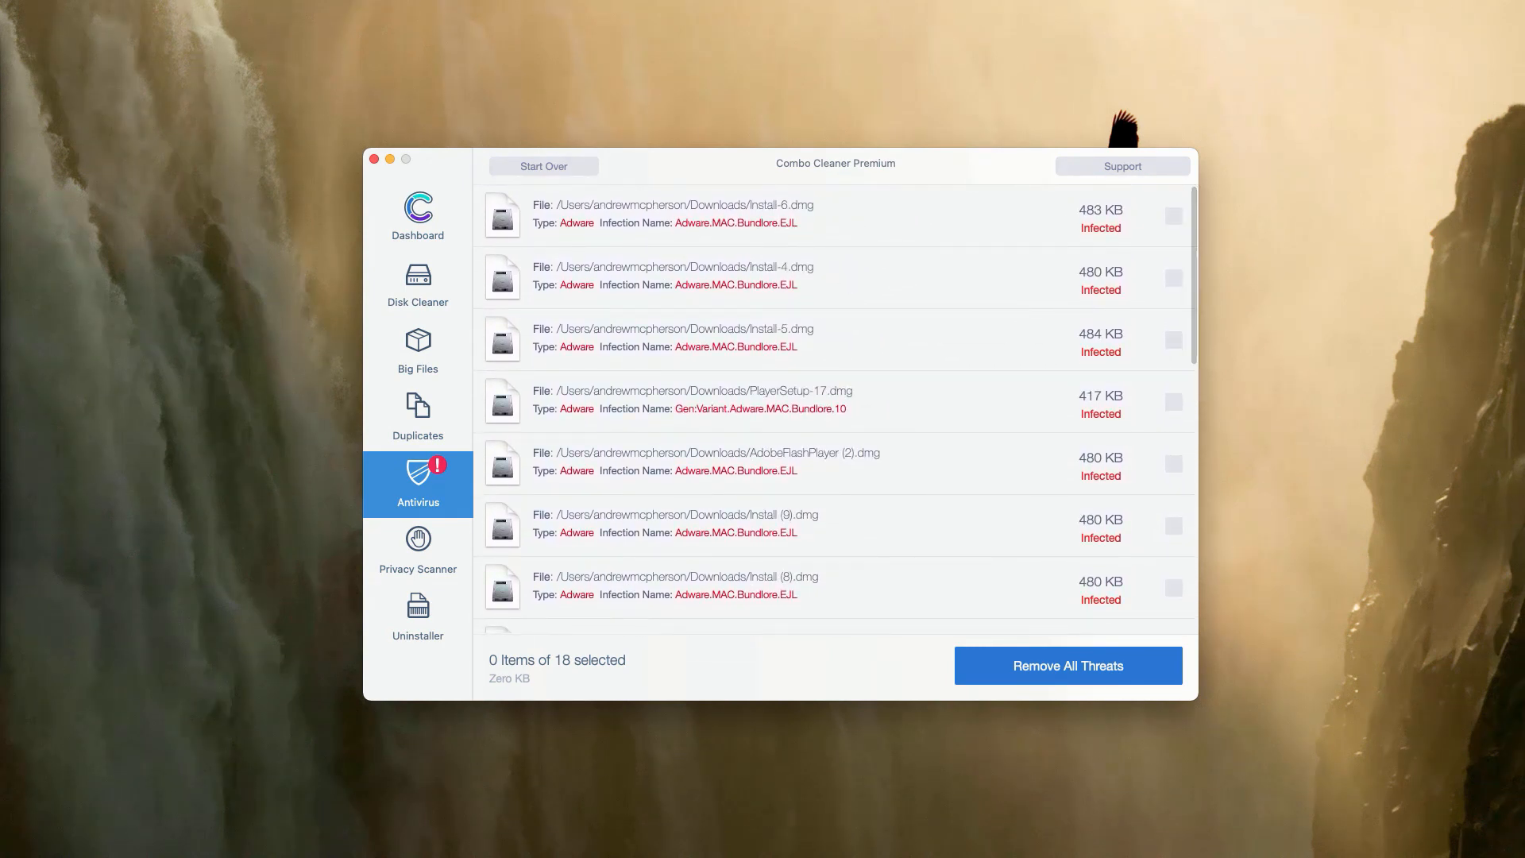